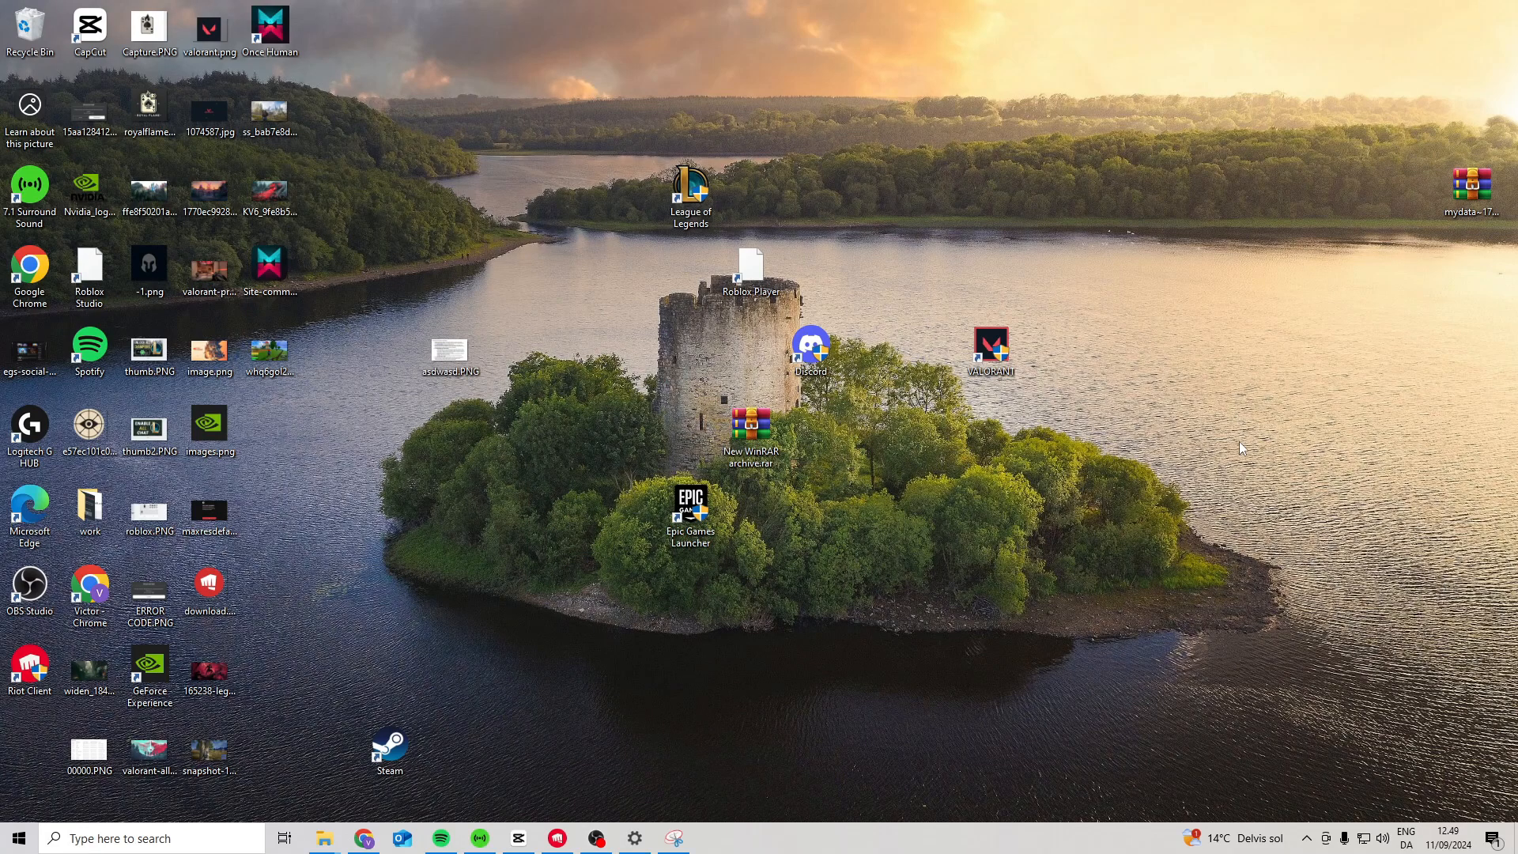
{"action": "mouse_move", "coordinate": [1053, 328]}
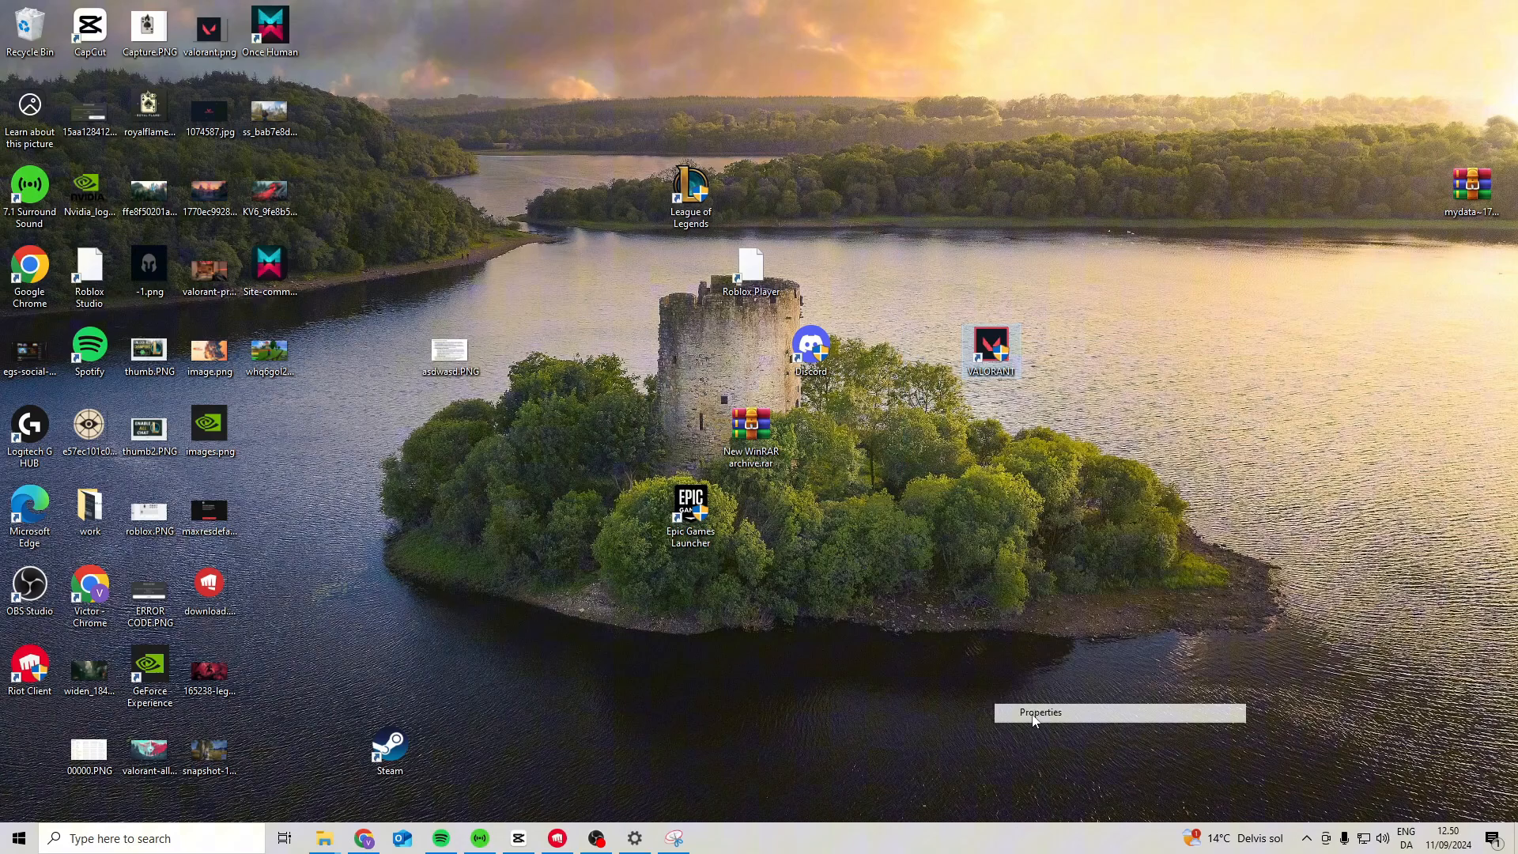
- Enable Run as administrator and Disable fullscreen optimizations in the VALORANT shortcut's Compatibility settings
{"action": "left_click", "coordinate": [1038, 711]}
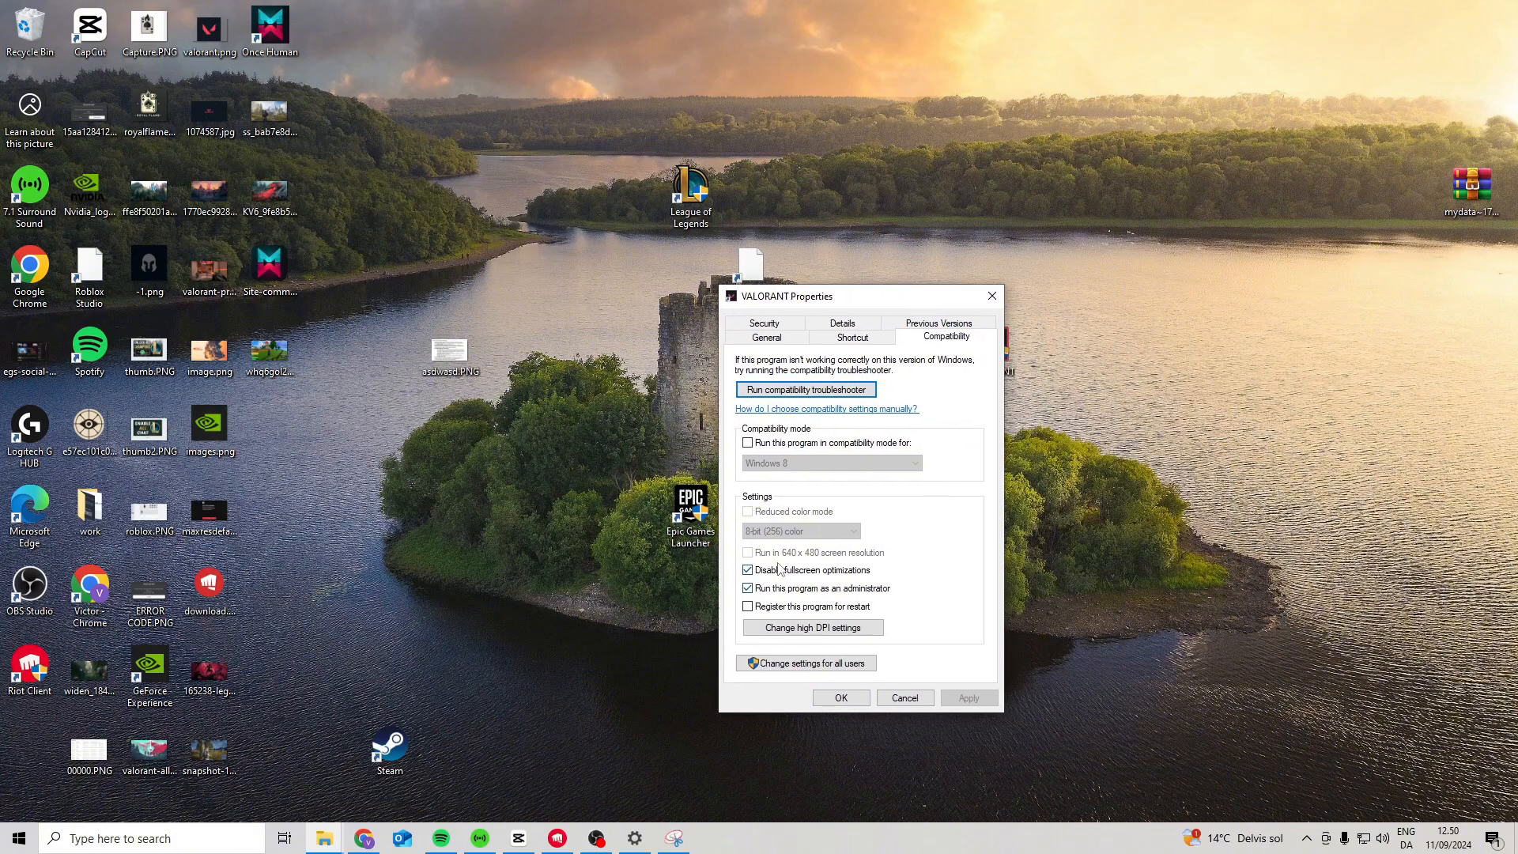
{"action": "left_click", "coordinate": [841, 697]}
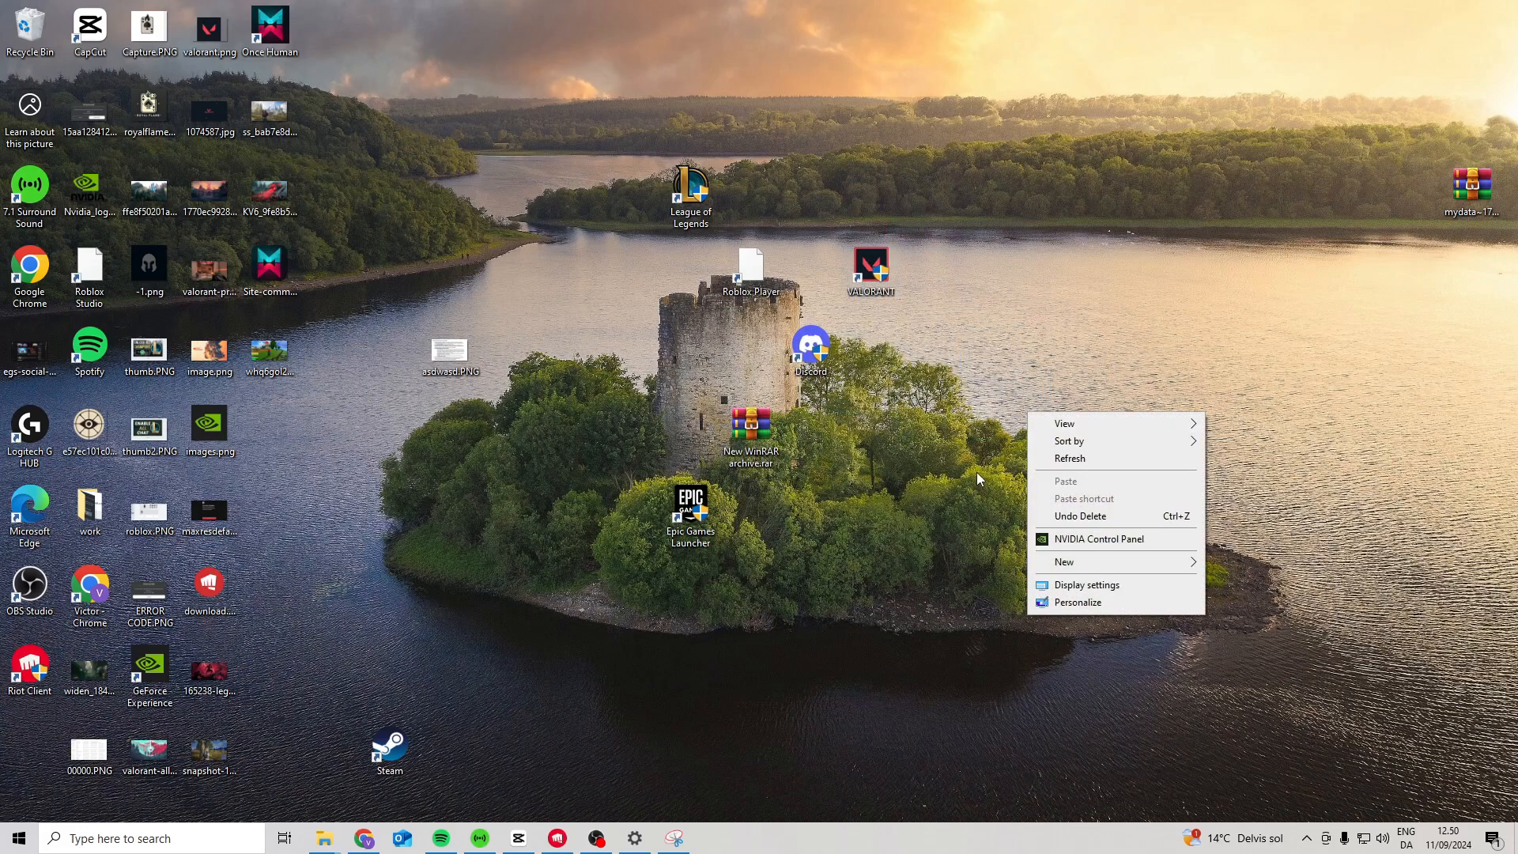
- Create a desktop shortcut via New > Shortcut targeting VALORANT.exe and finish the wizard
{"action": "left_click", "coordinate": [1064, 561]}
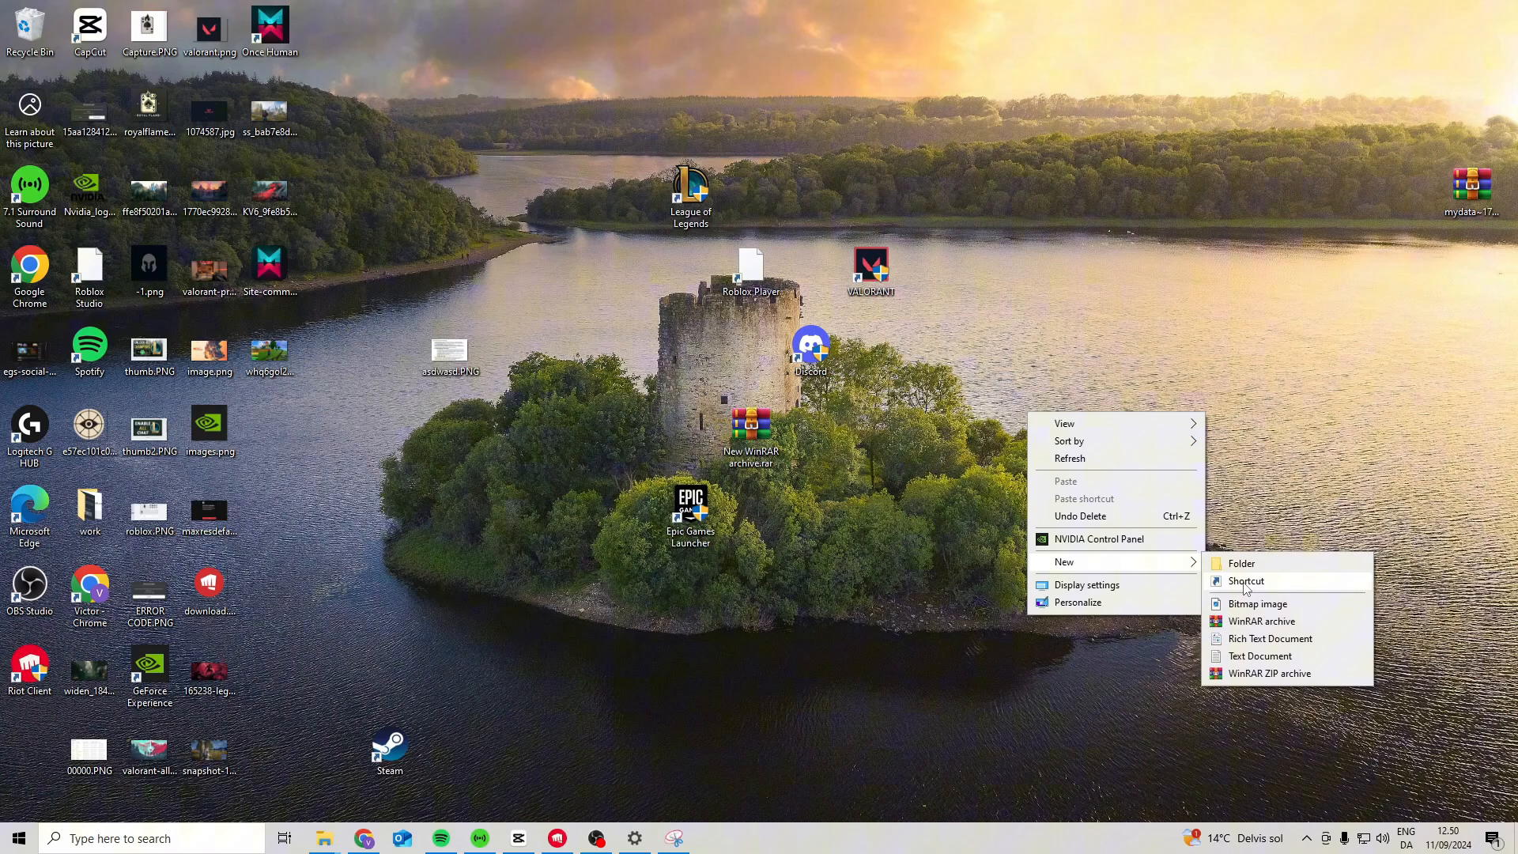
{"action": "left_click", "coordinate": [1246, 582]}
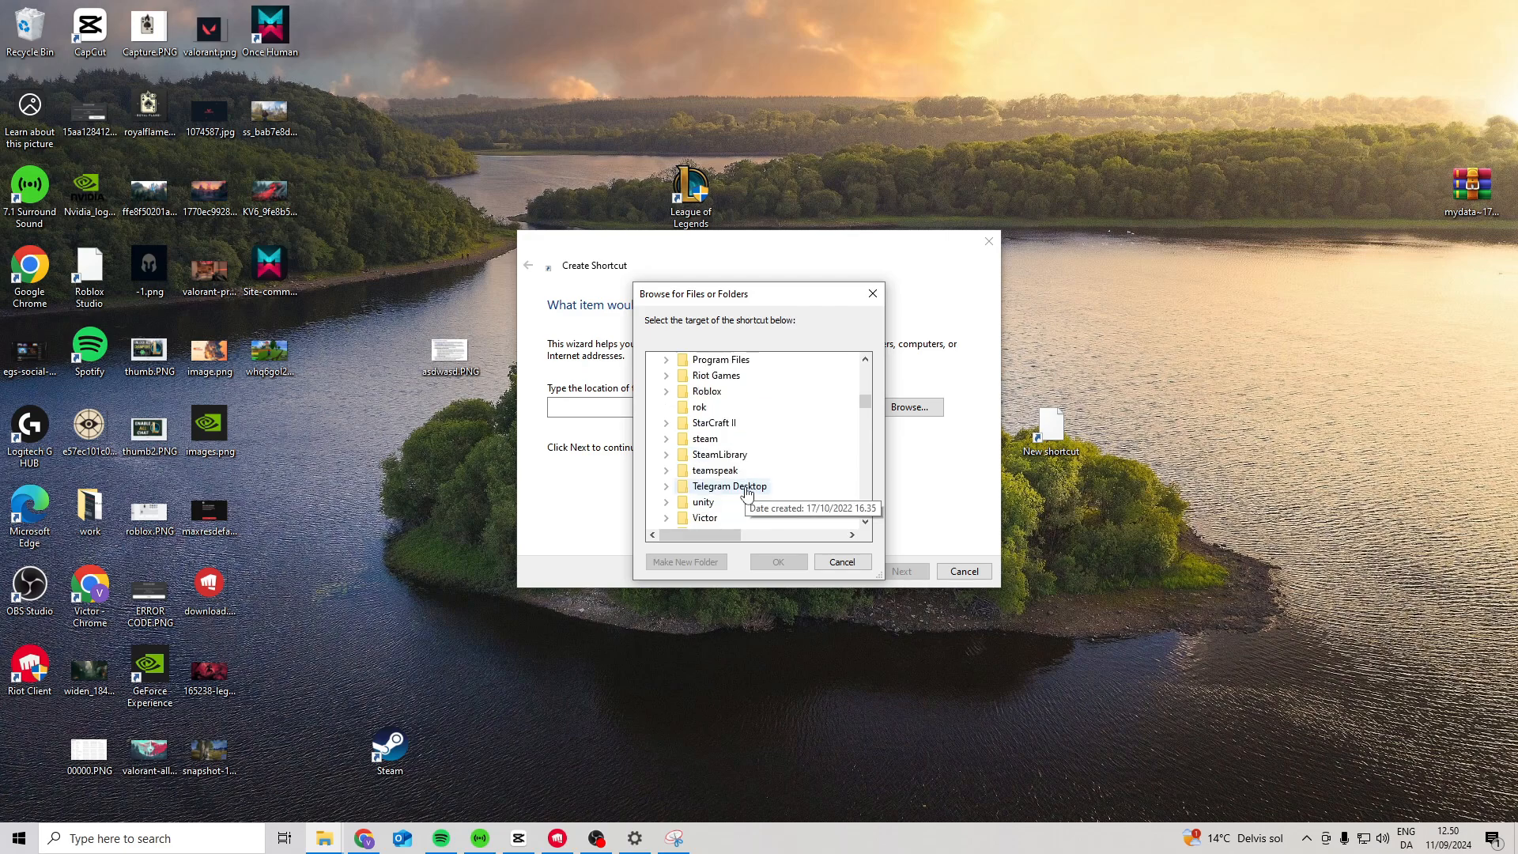
{"action": "mouse_move", "coordinate": [747, 474]}
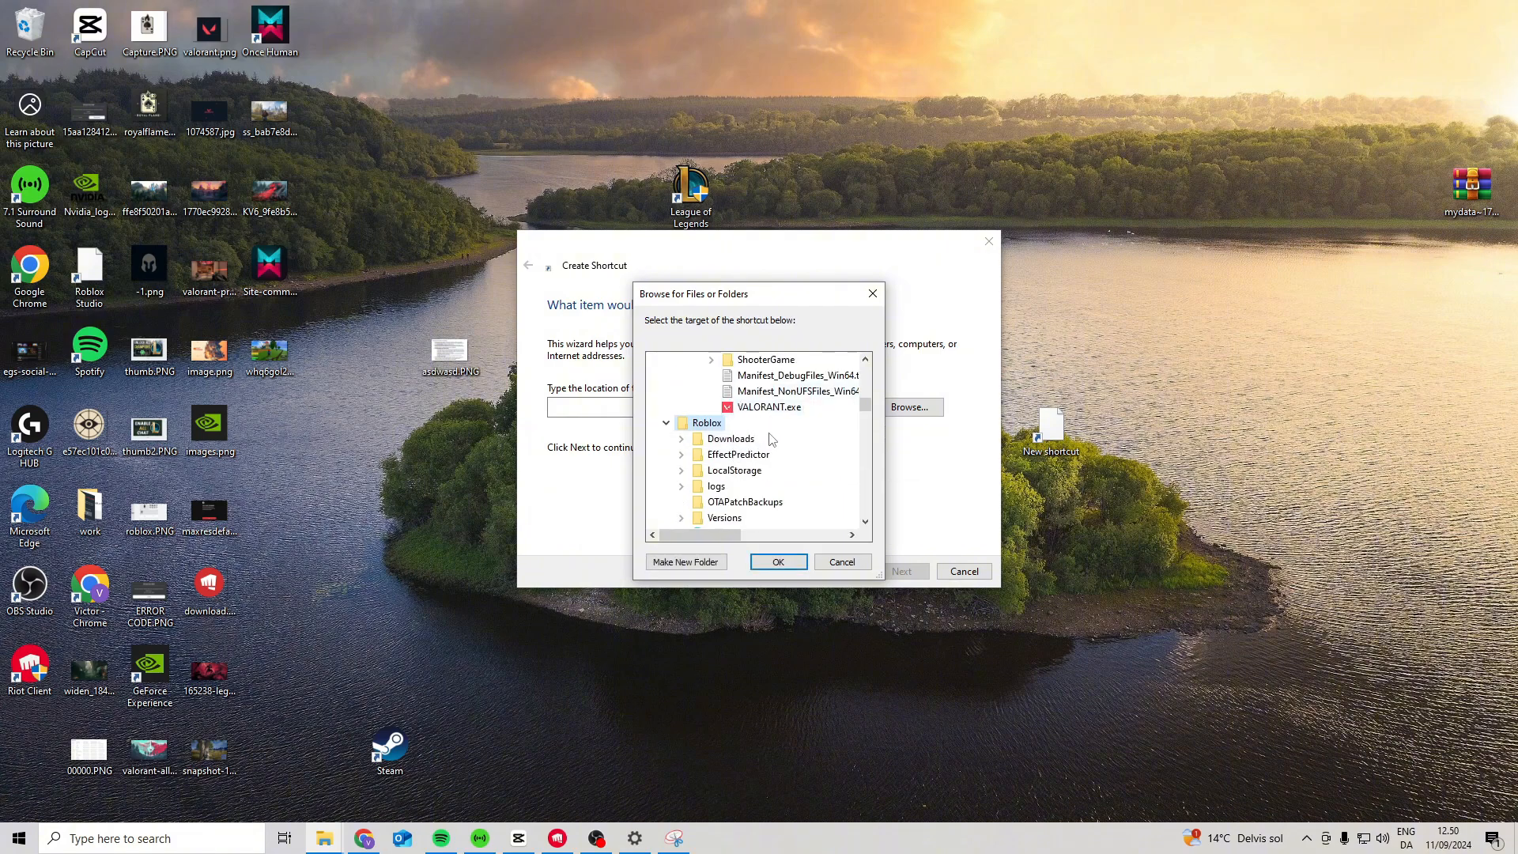
{"action": "left_click", "coordinate": [778, 561]}
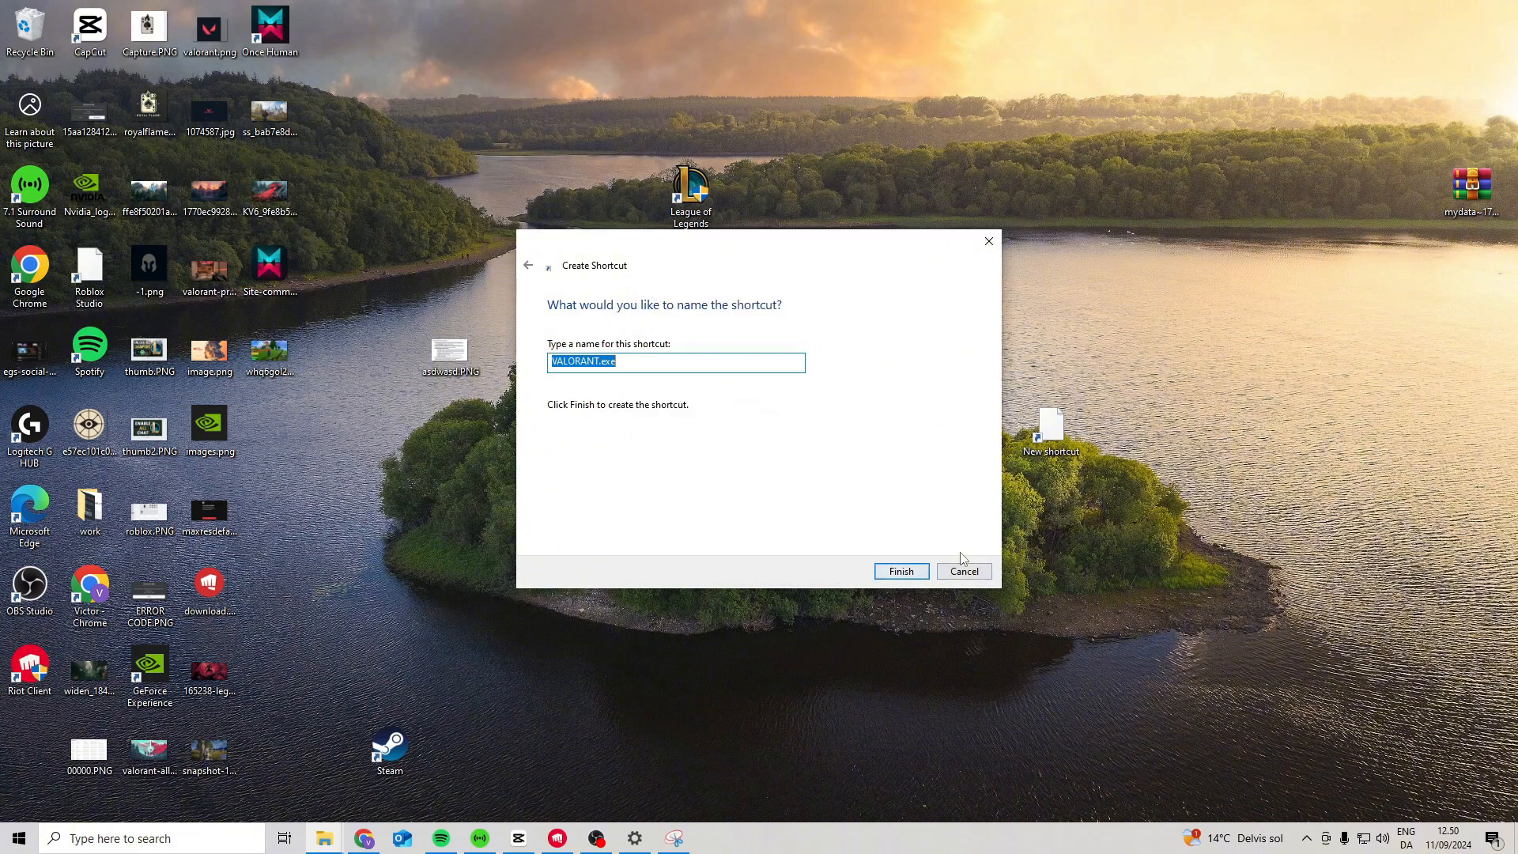
{"action": "left_click", "coordinate": [901, 571]}
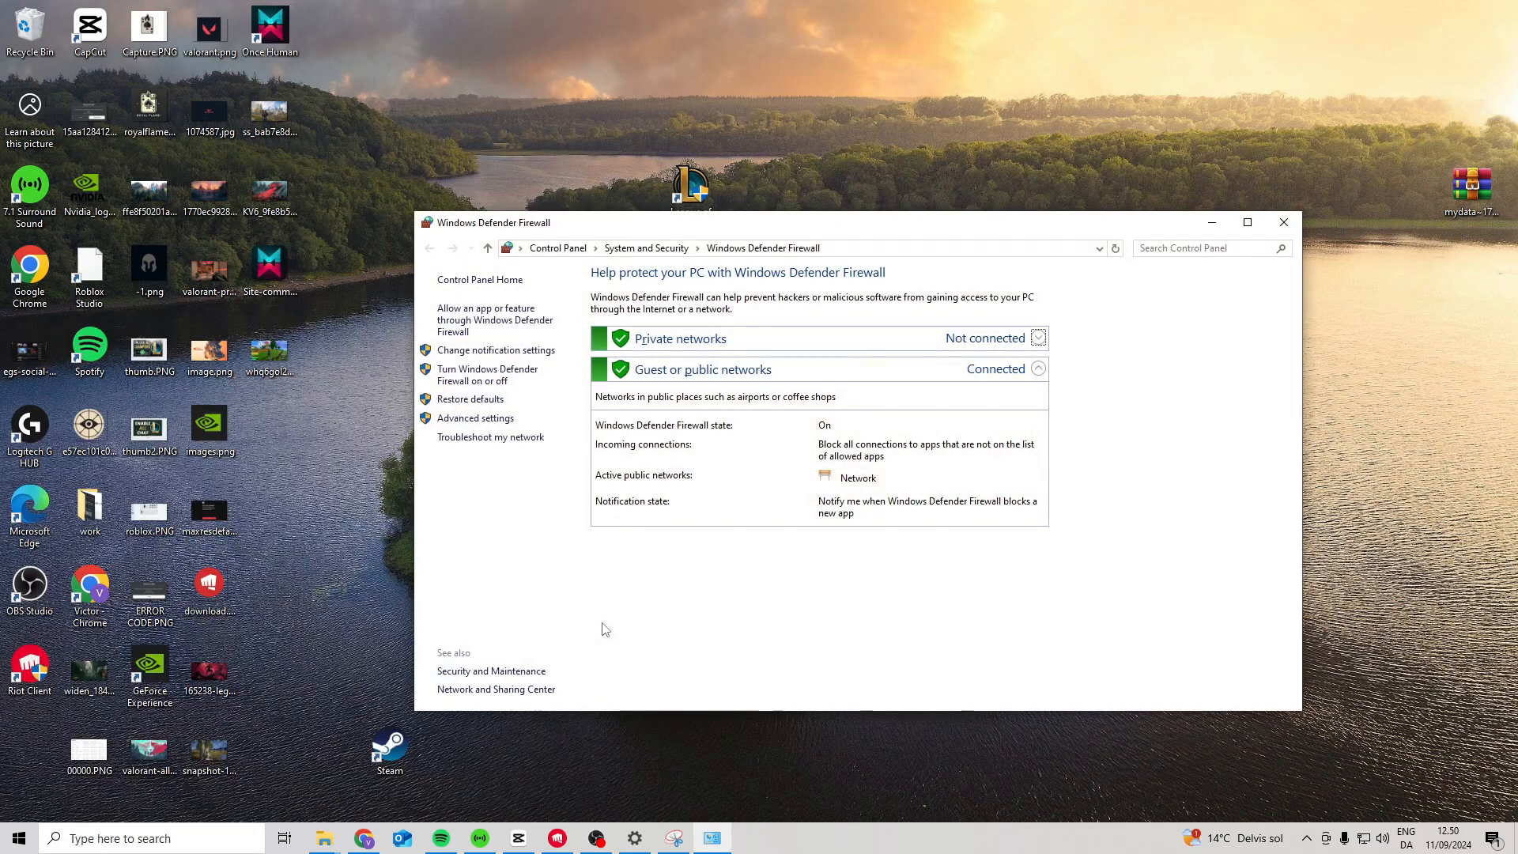
- Unlock the firewall's allowed apps list and start browsing for another app to allow
{"action": "left_click", "coordinate": [486, 319]}
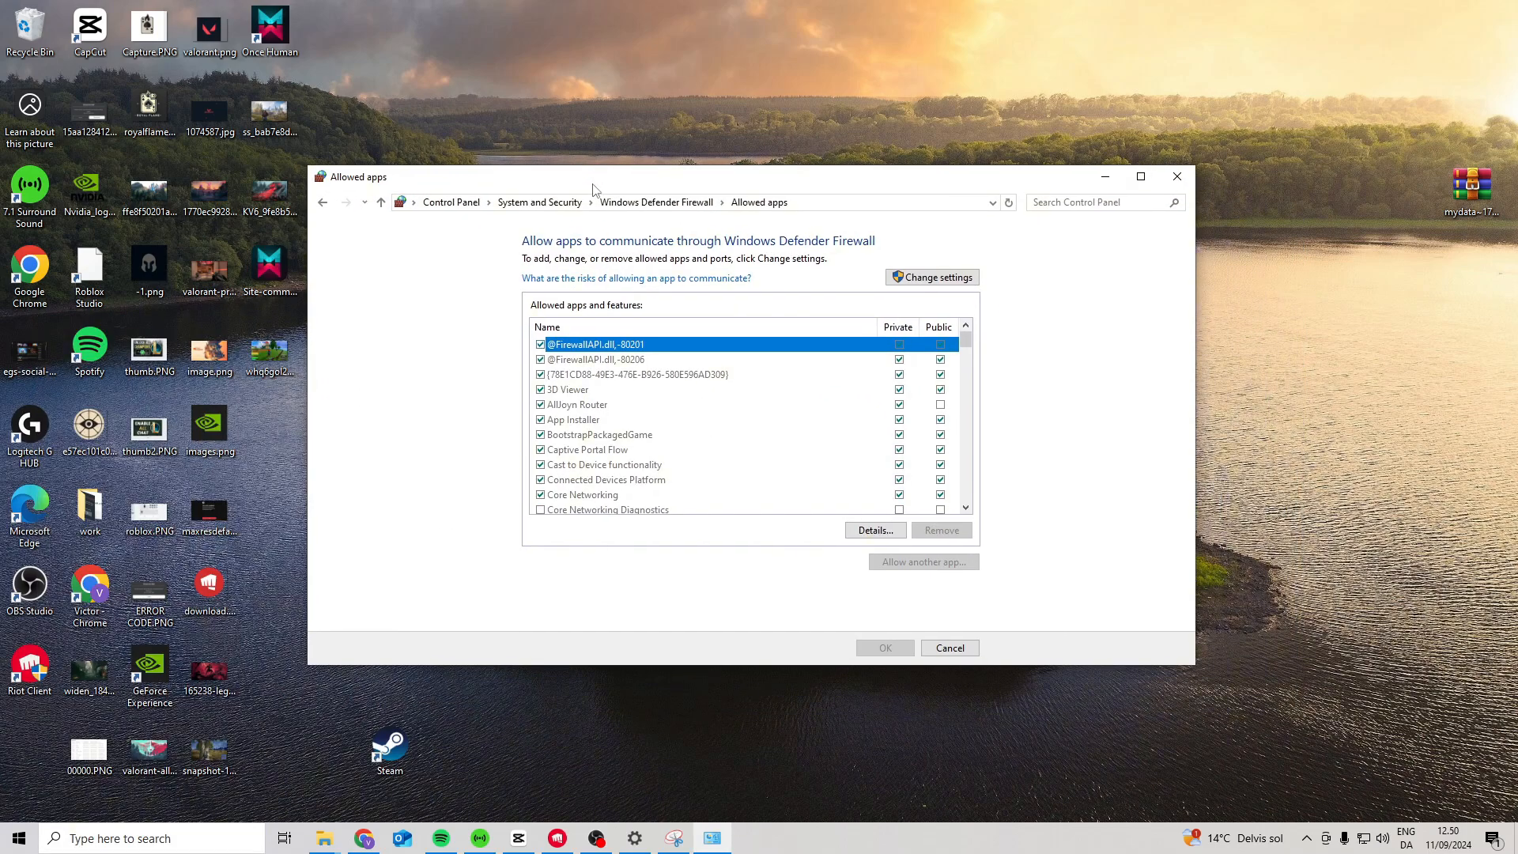
{"action": "left_click", "coordinate": [932, 277]}
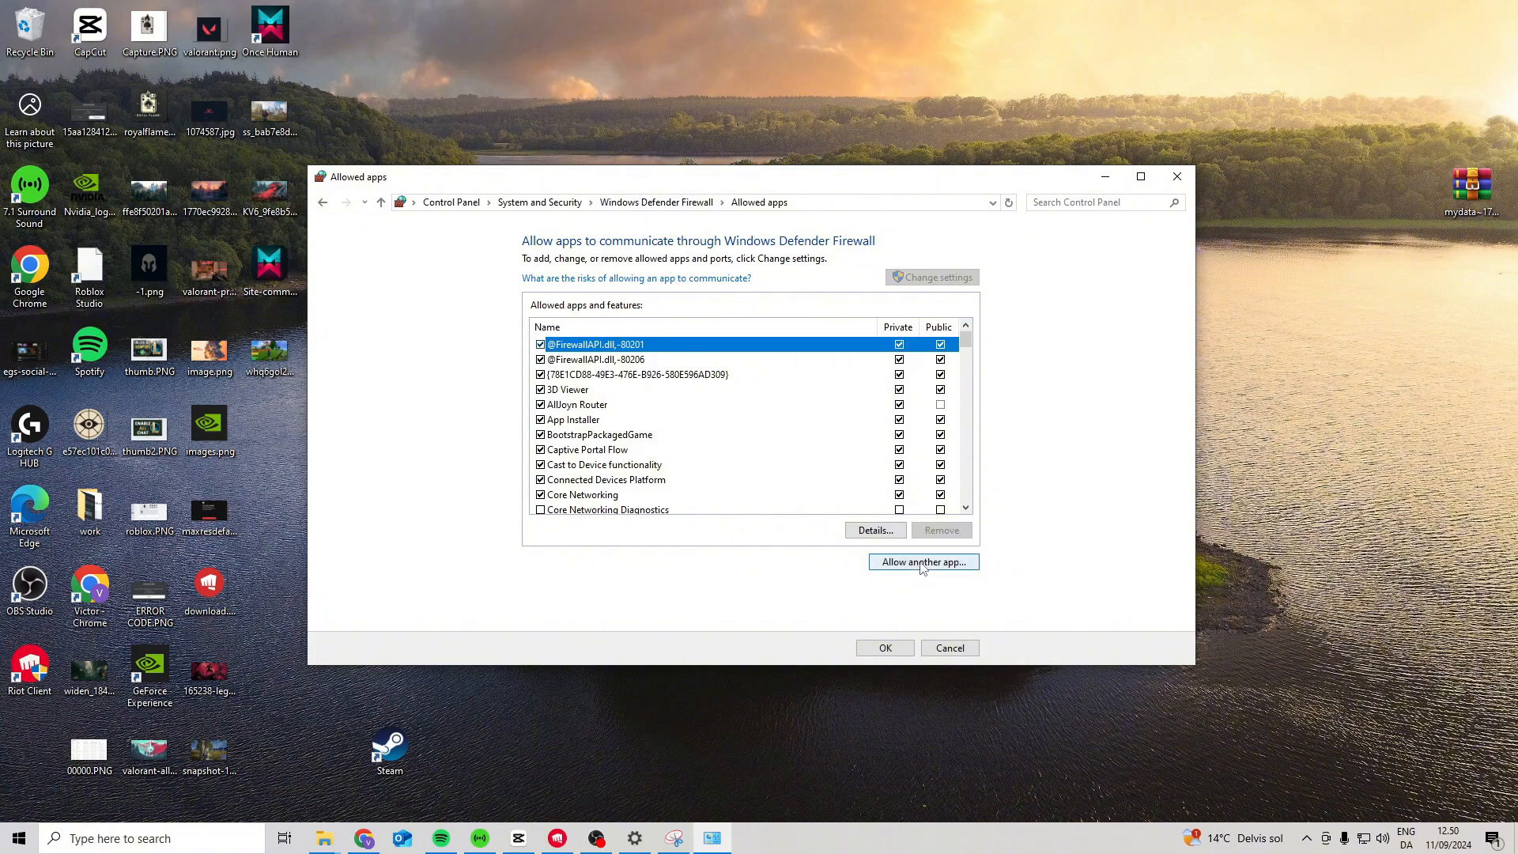
{"action": "left_click", "coordinate": [924, 561]}
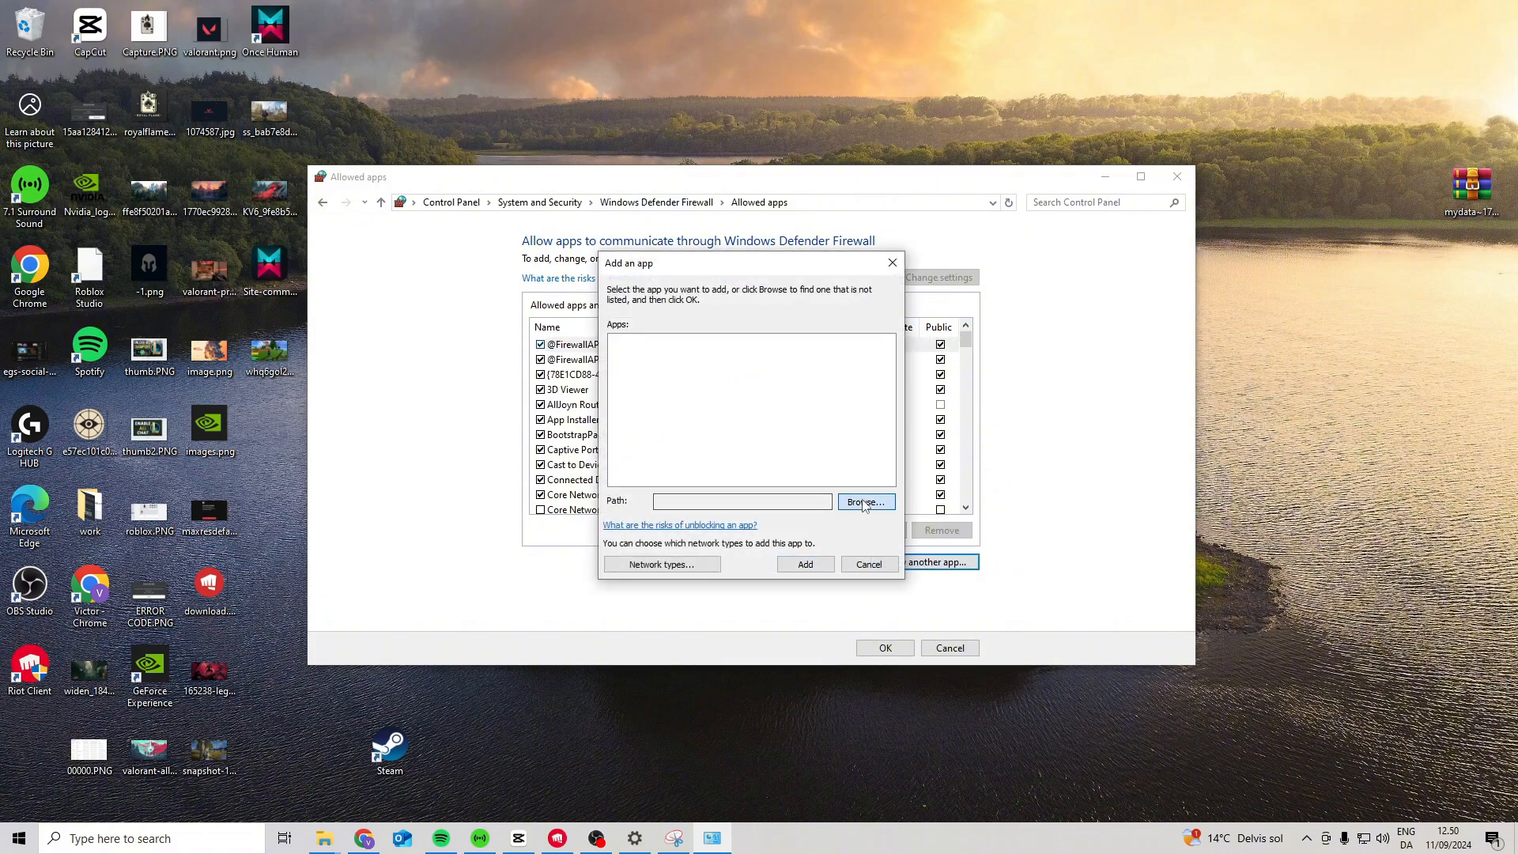
{"action": "left_click", "coordinate": [866, 501]}
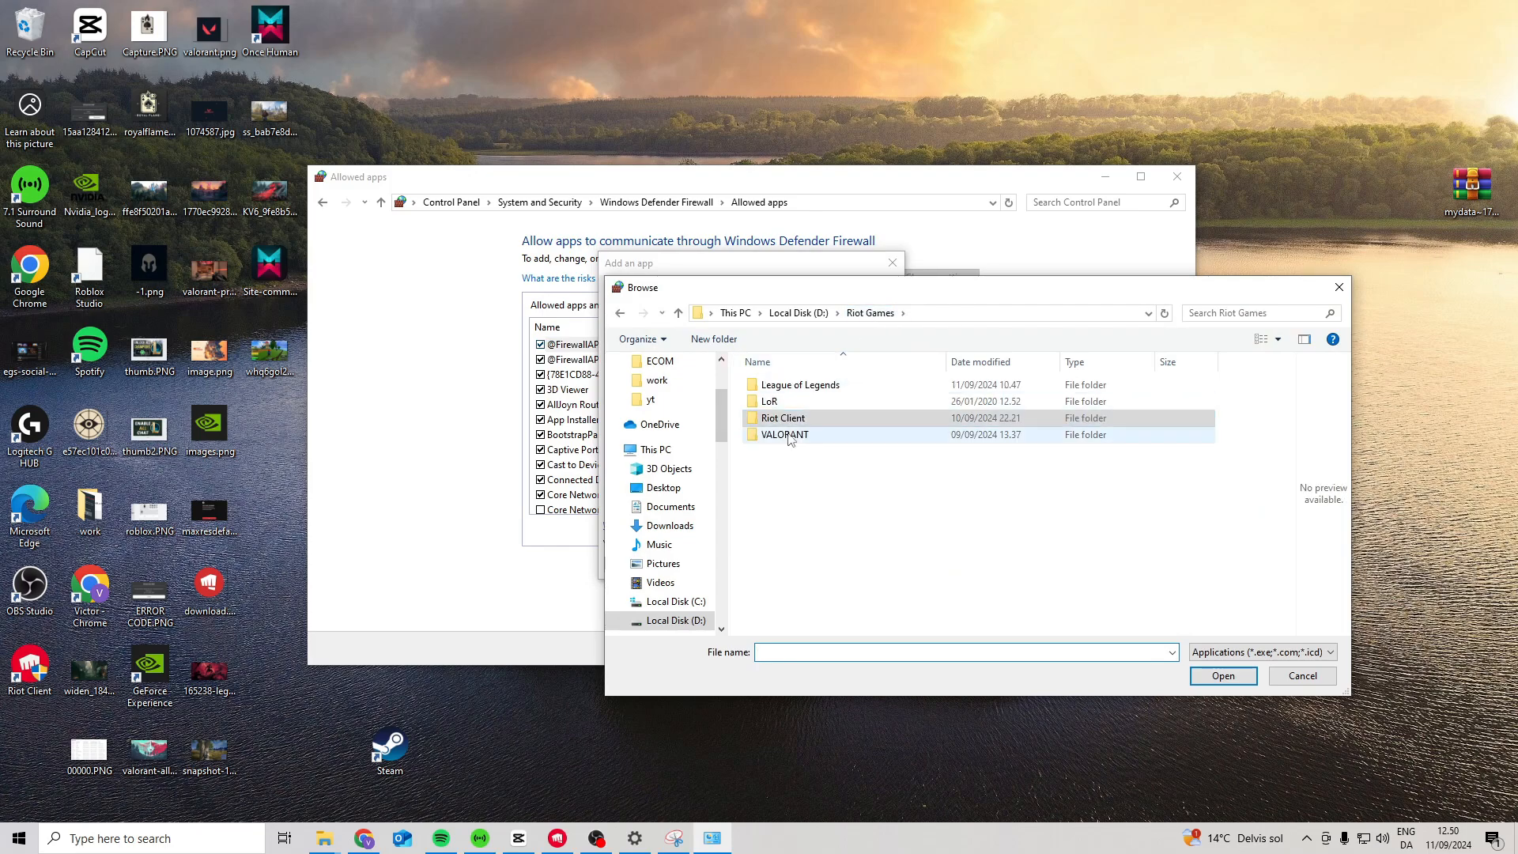
- Add RiotClientServices.exe from the VALORANT Riot Client folder to the allowed apps
{"action": "double_click", "coordinate": [784, 433]}
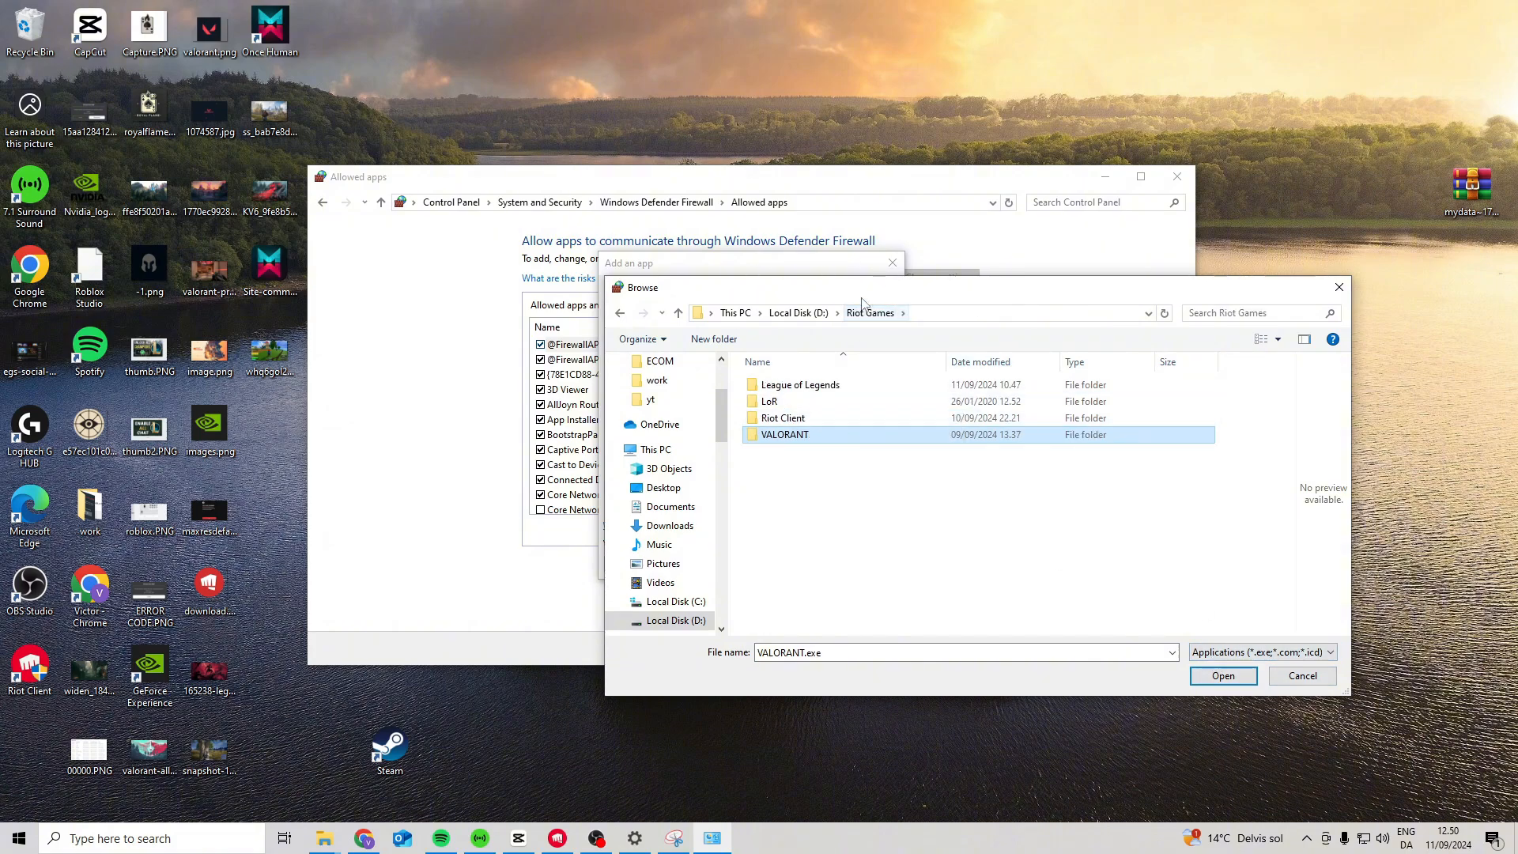
{"action": "double_click", "coordinate": [785, 417]}
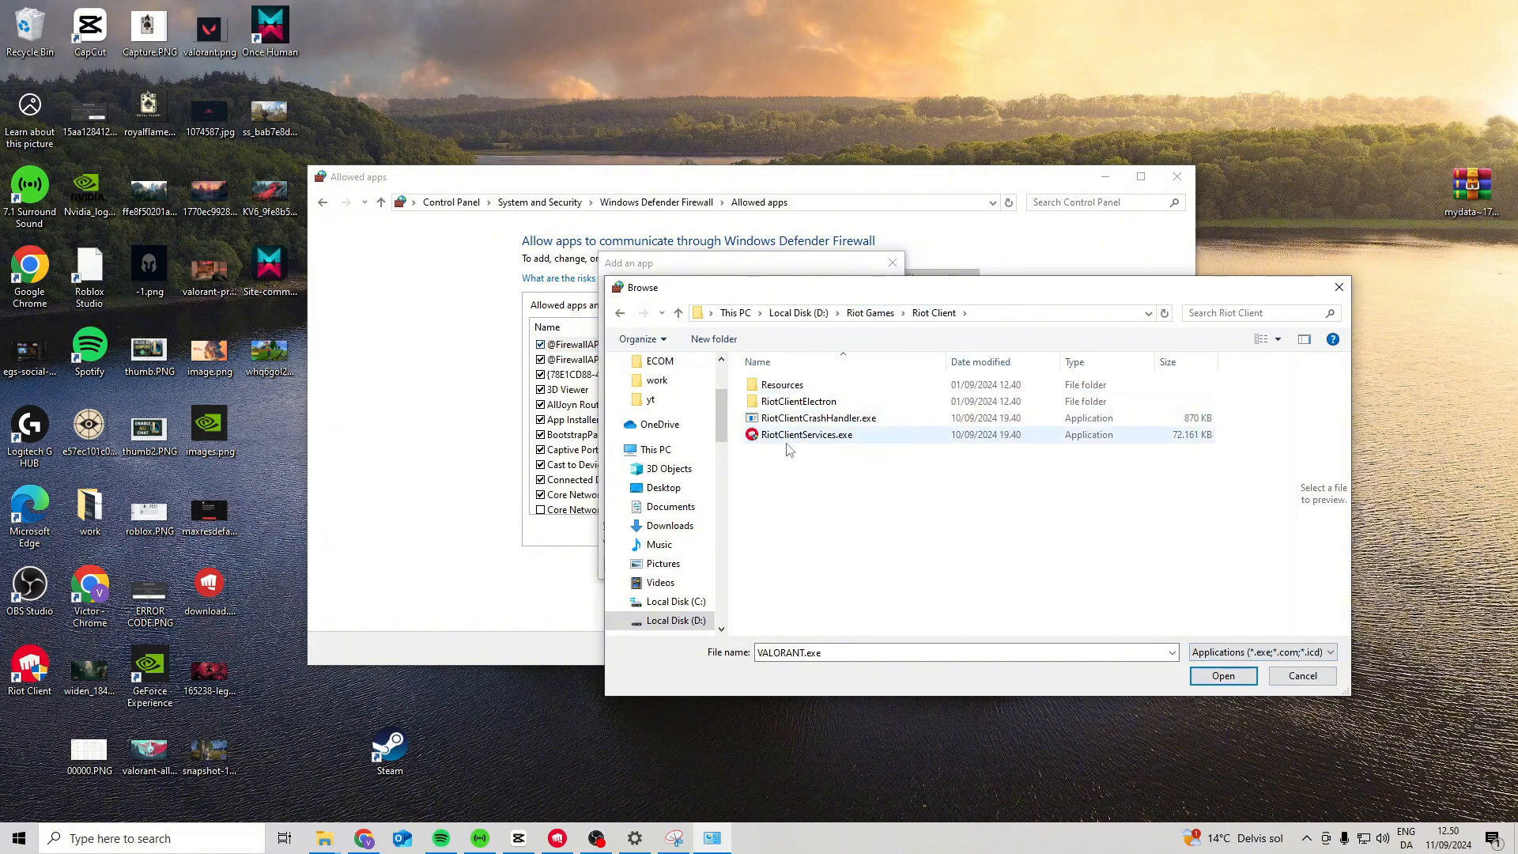
{"action": "left_click", "coordinate": [806, 433]}
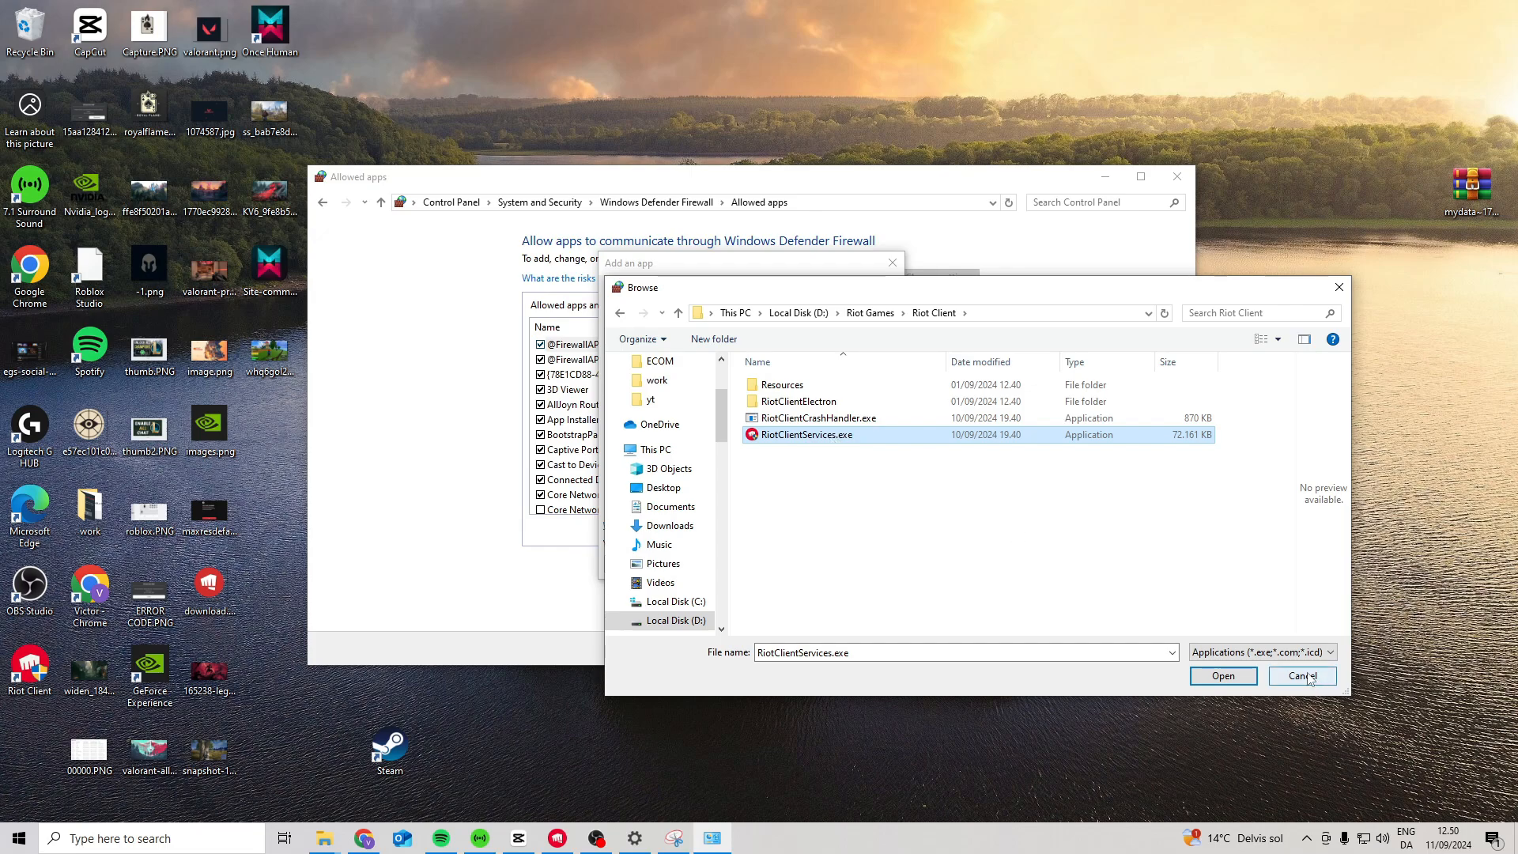
{"action": "left_click", "coordinate": [1303, 675]}
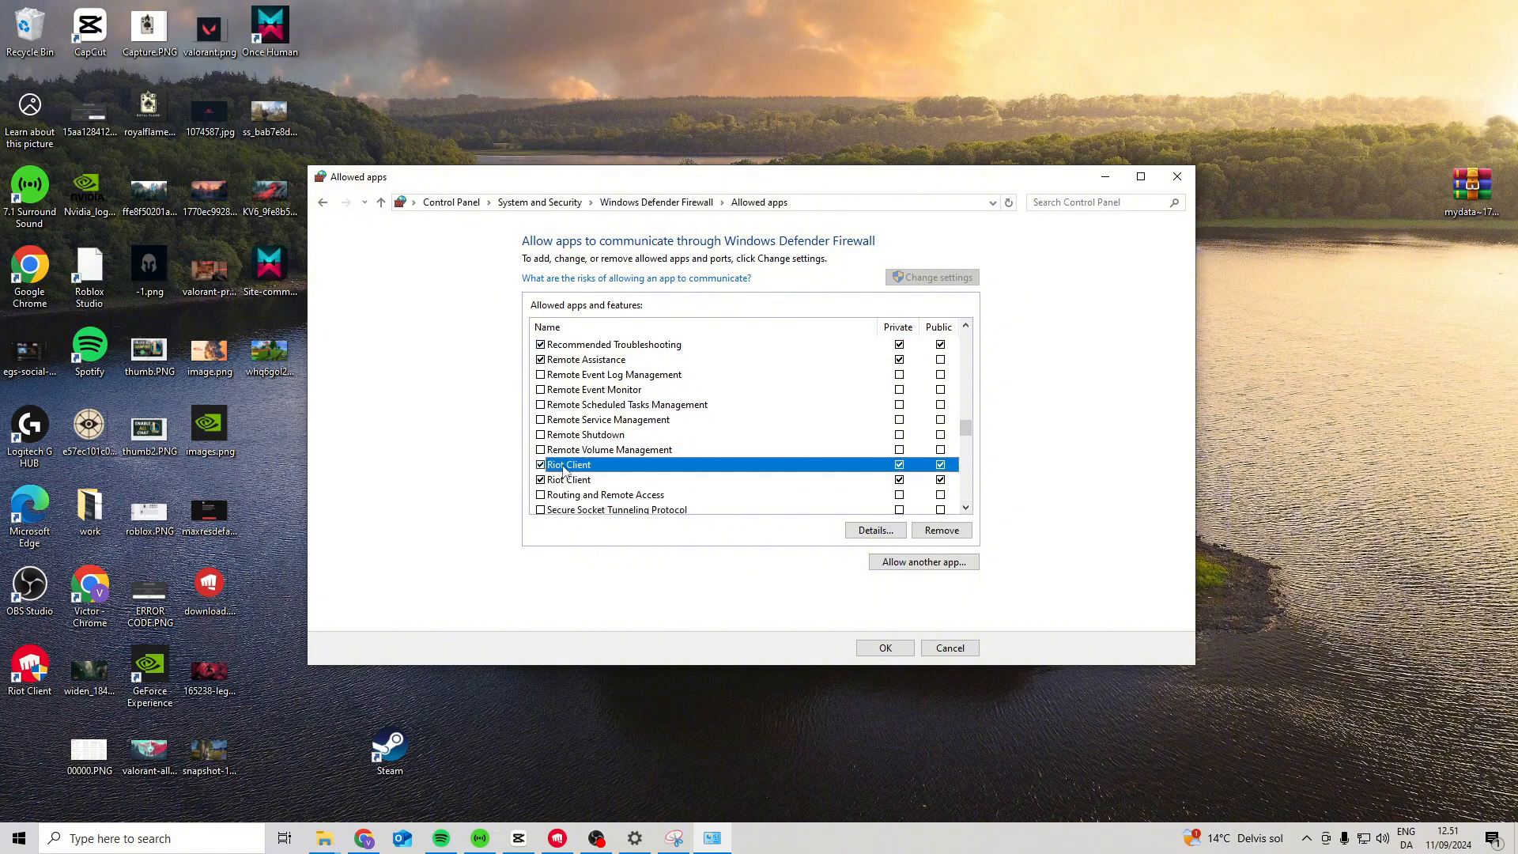
{"action": "mouse_move", "coordinate": [873, 461]}
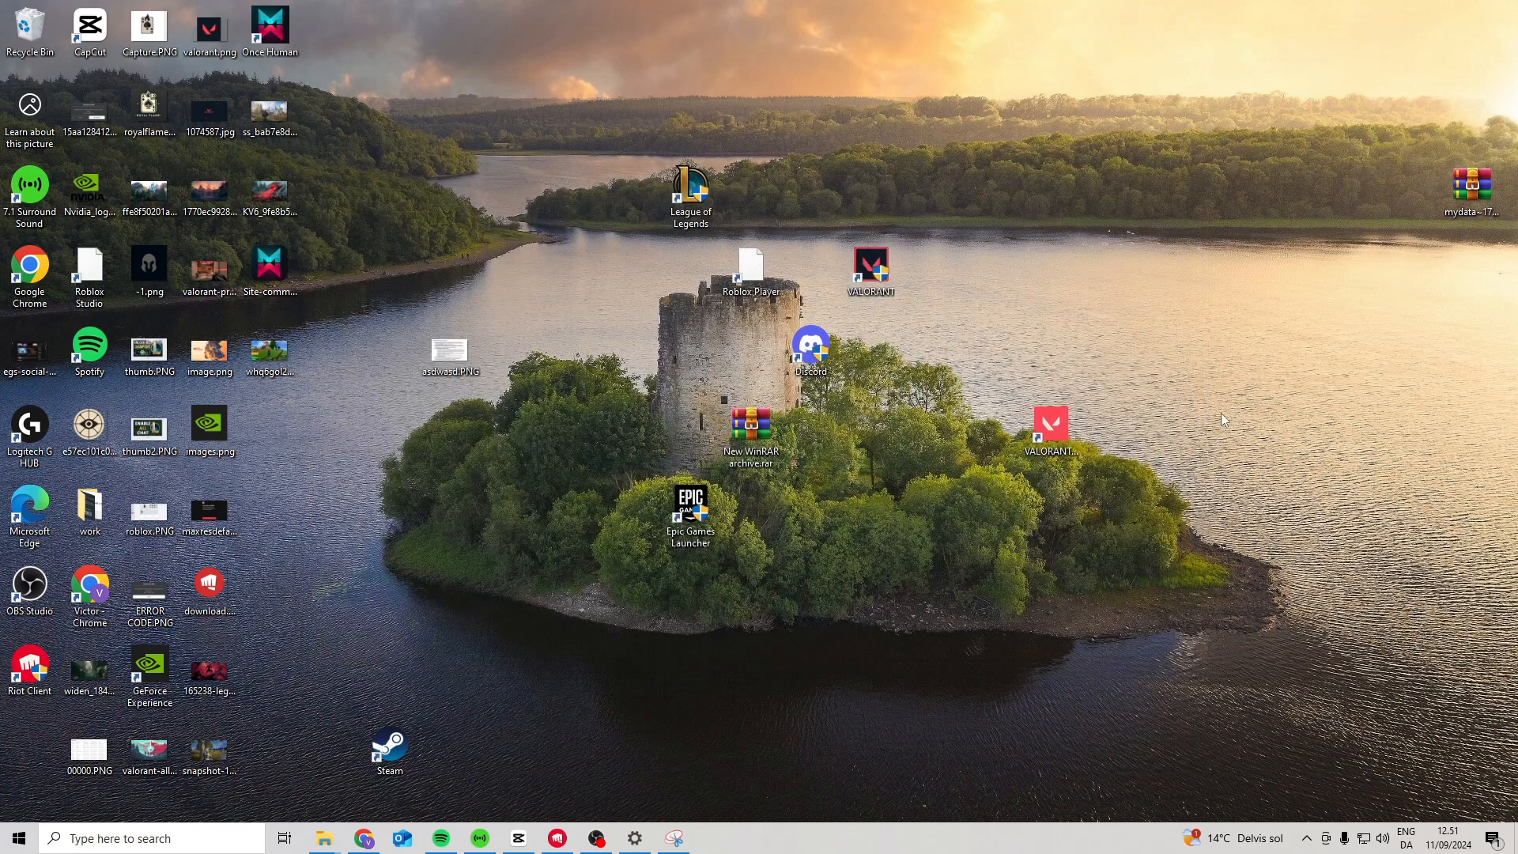
{"action": "left_click", "coordinate": [14, 838]}
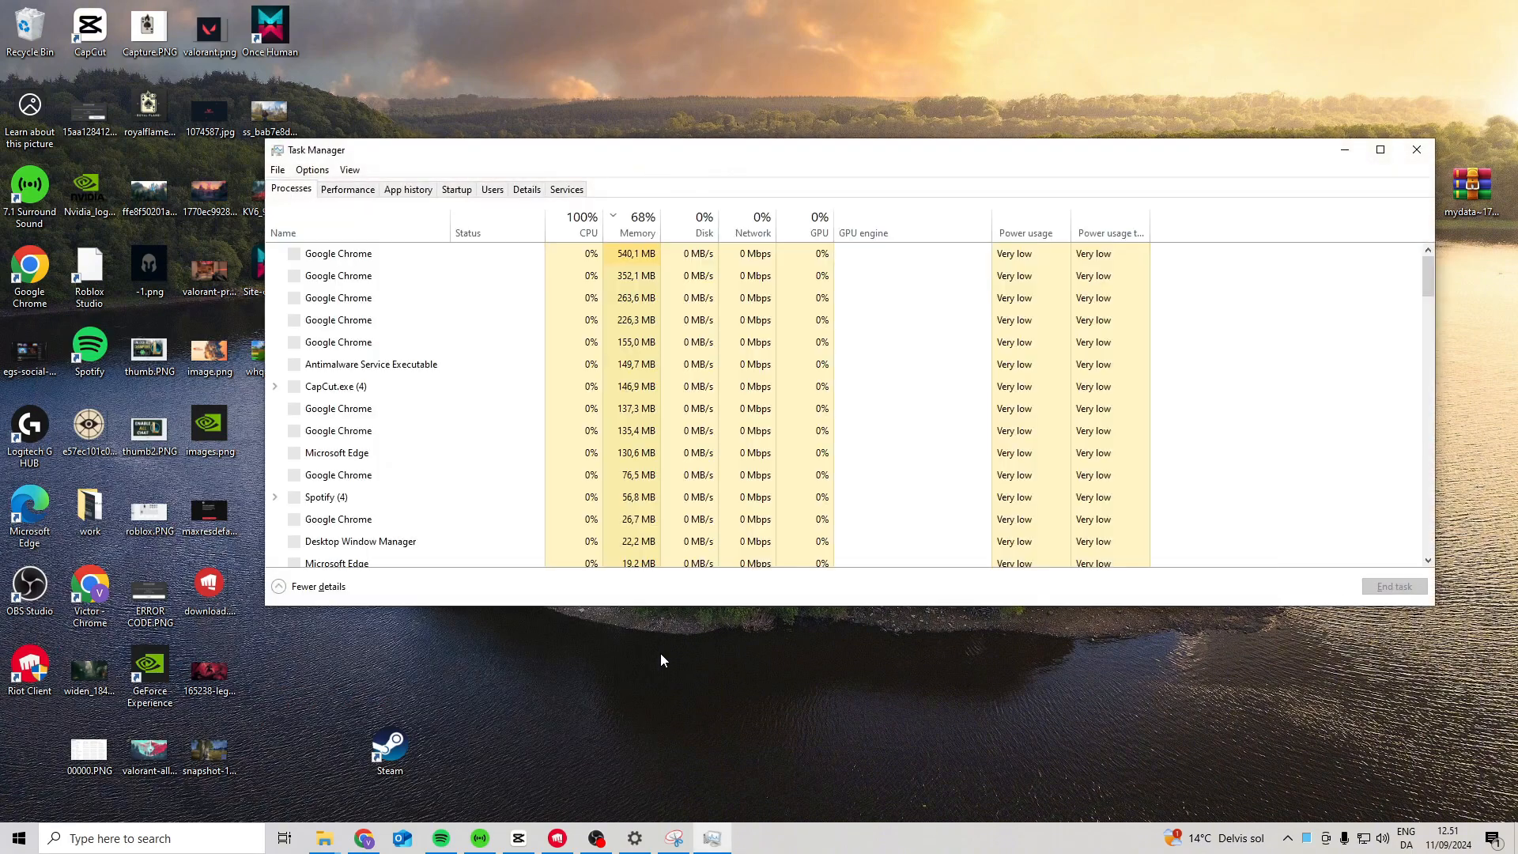
{"action": "left_click", "coordinate": [526, 189]}
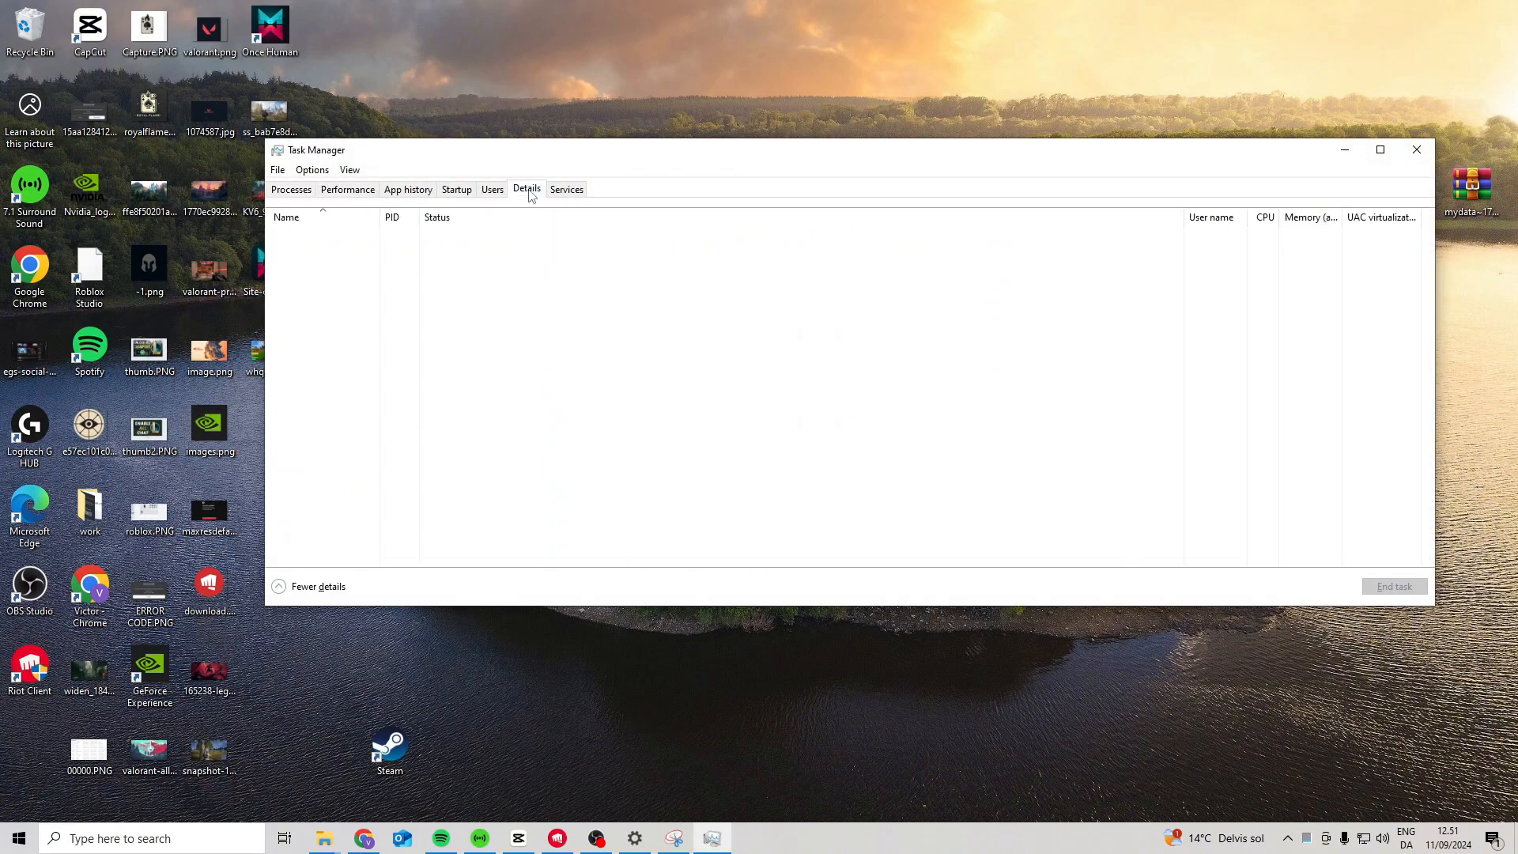
{"action": "left_click", "coordinate": [527, 189]}
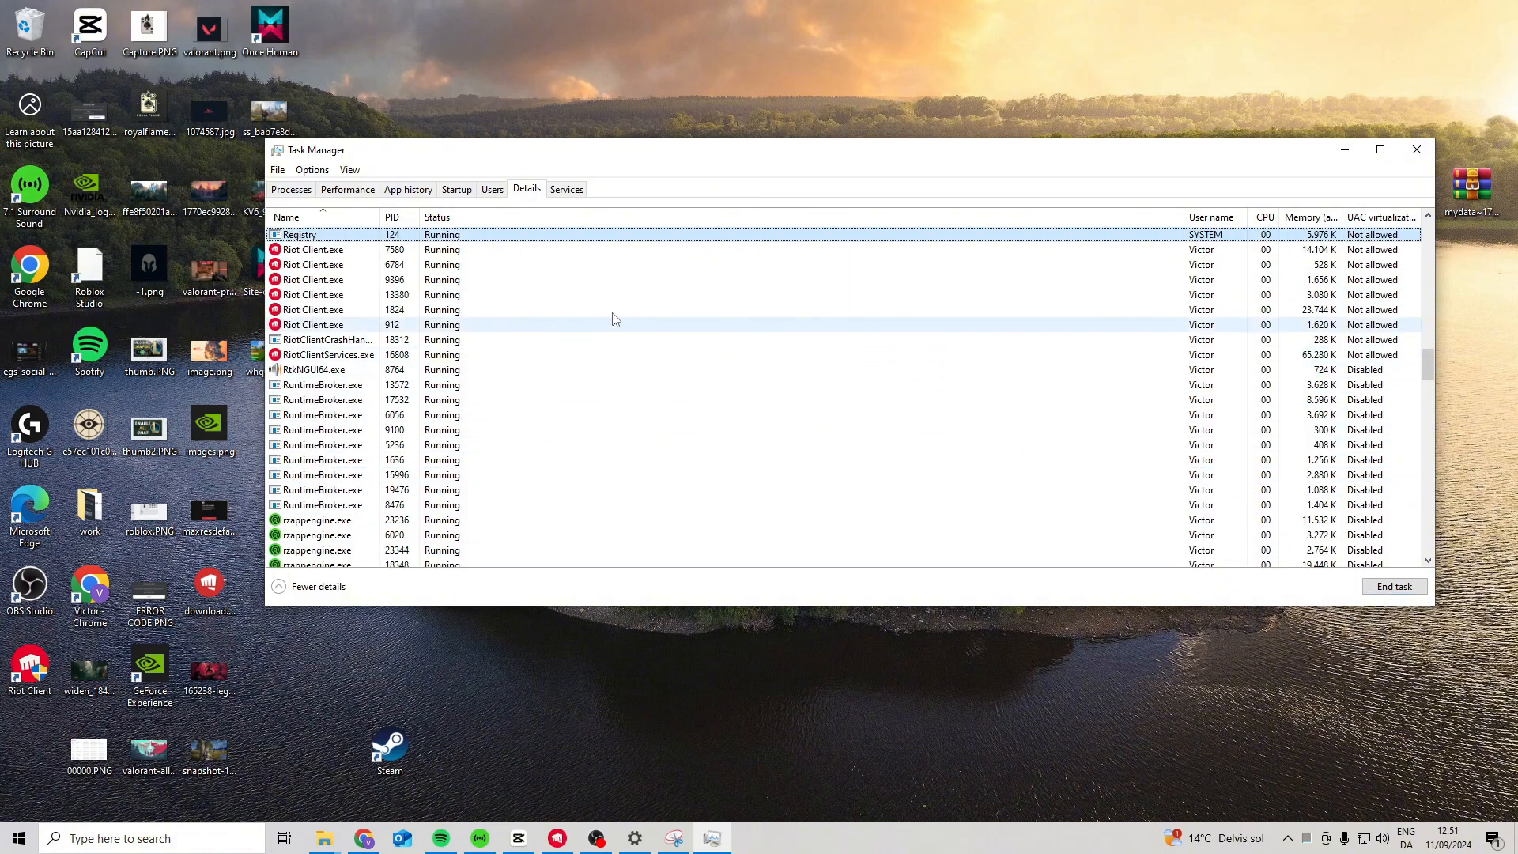
{"action": "left_click", "coordinate": [313, 249]}
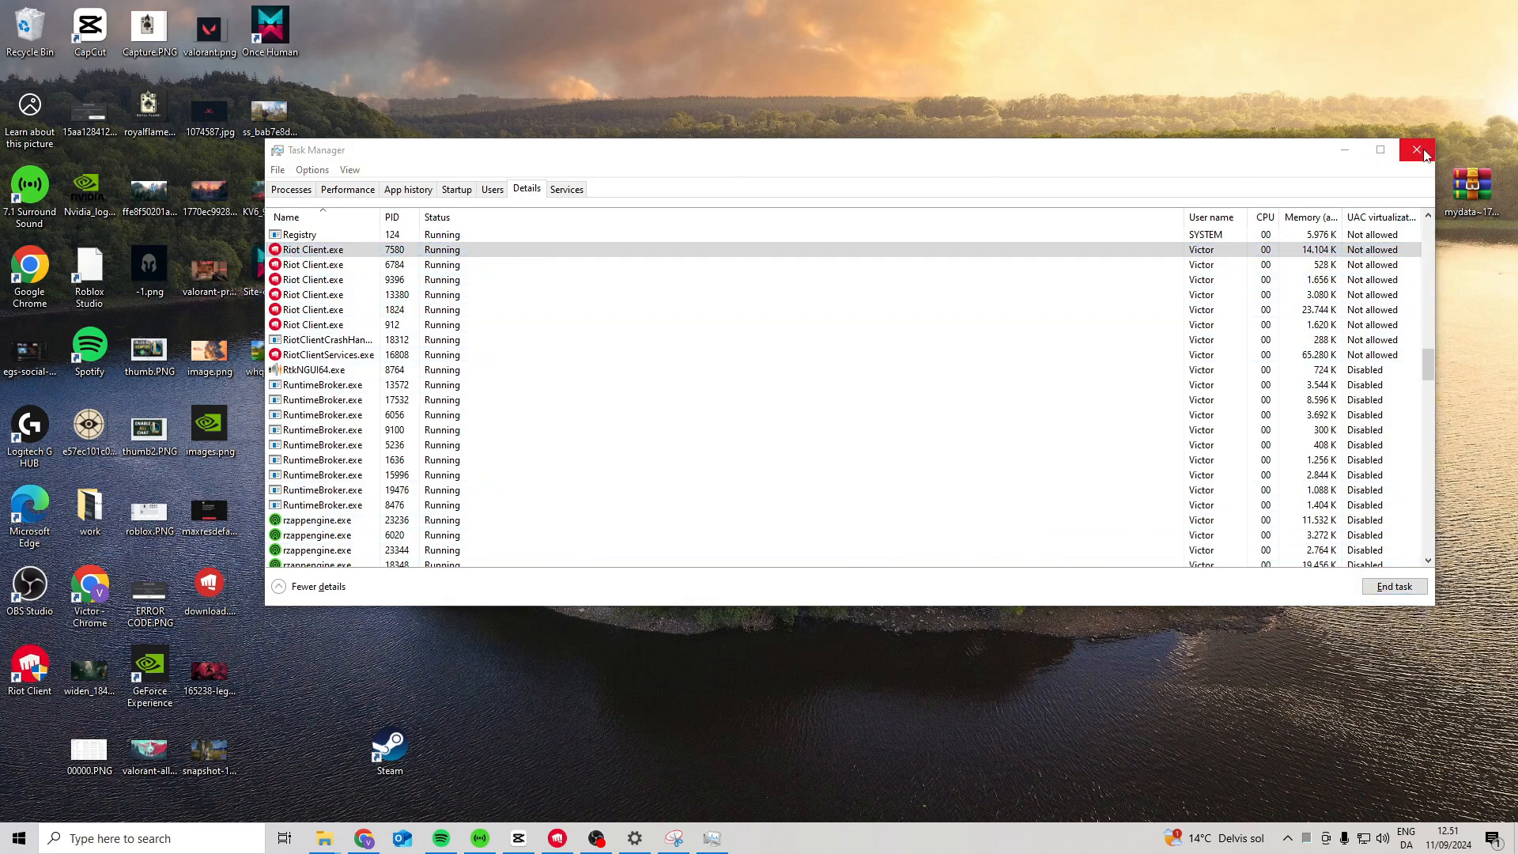
{"action": "left_click", "coordinate": [1419, 148]}
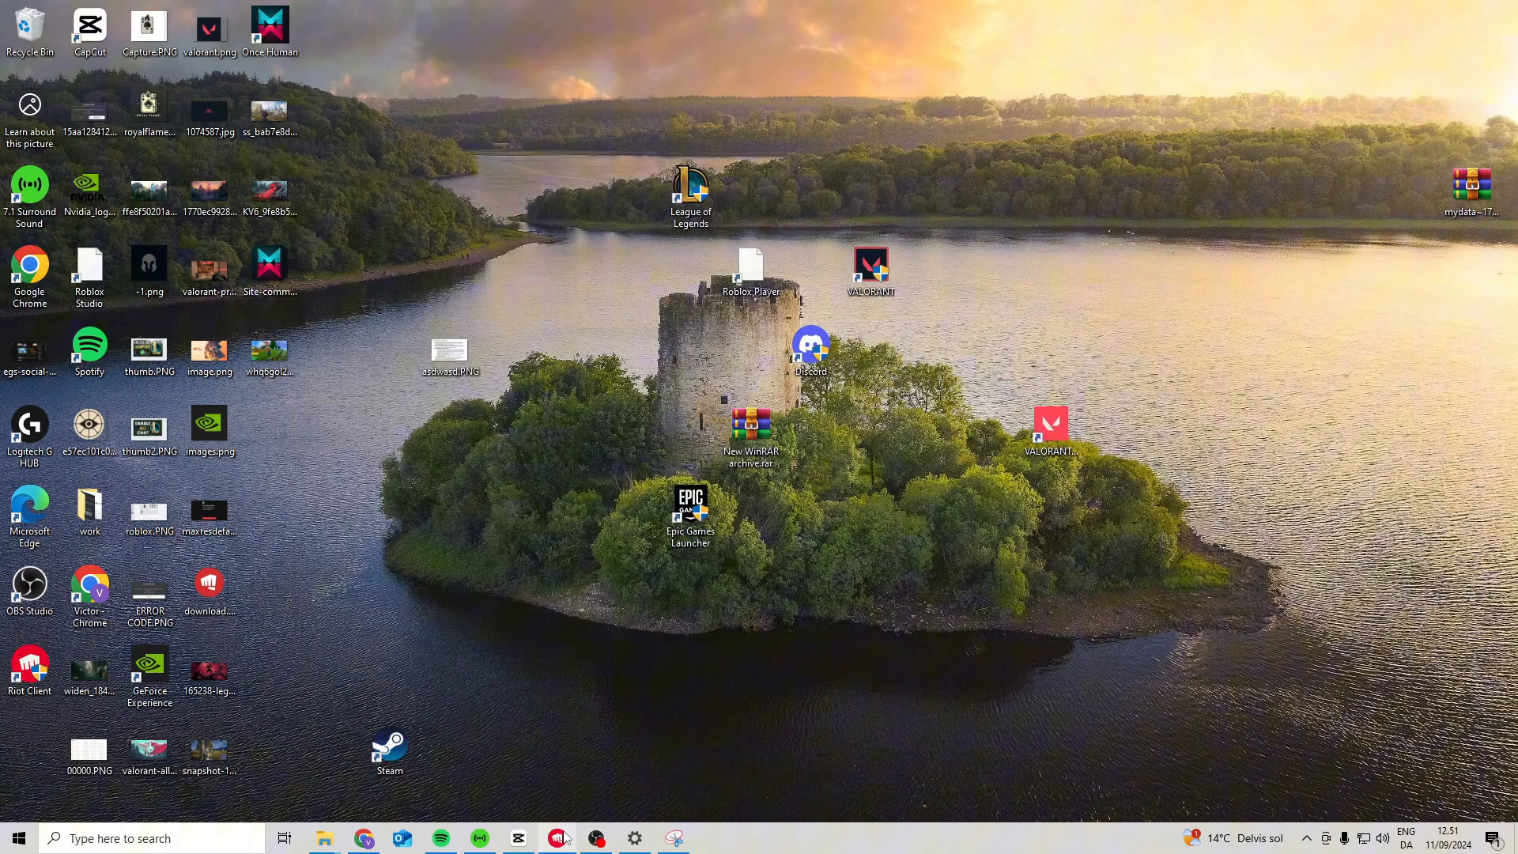
- Show the Riot Client settings with its startup and close-window behaviour options
{"action": "left_click", "coordinate": [557, 838]}
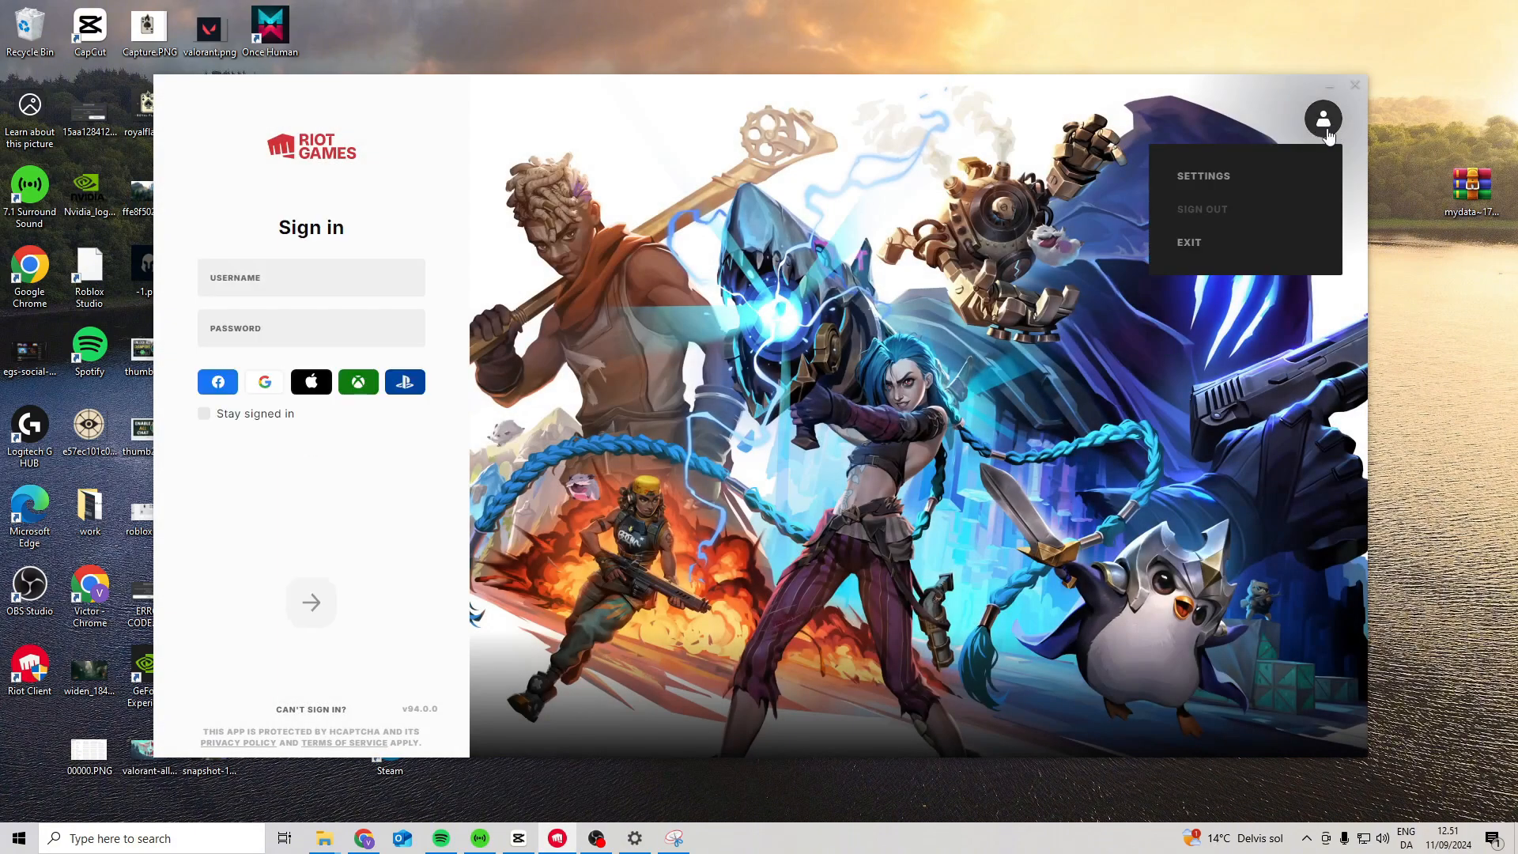
{"action": "left_click", "coordinate": [1203, 176]}
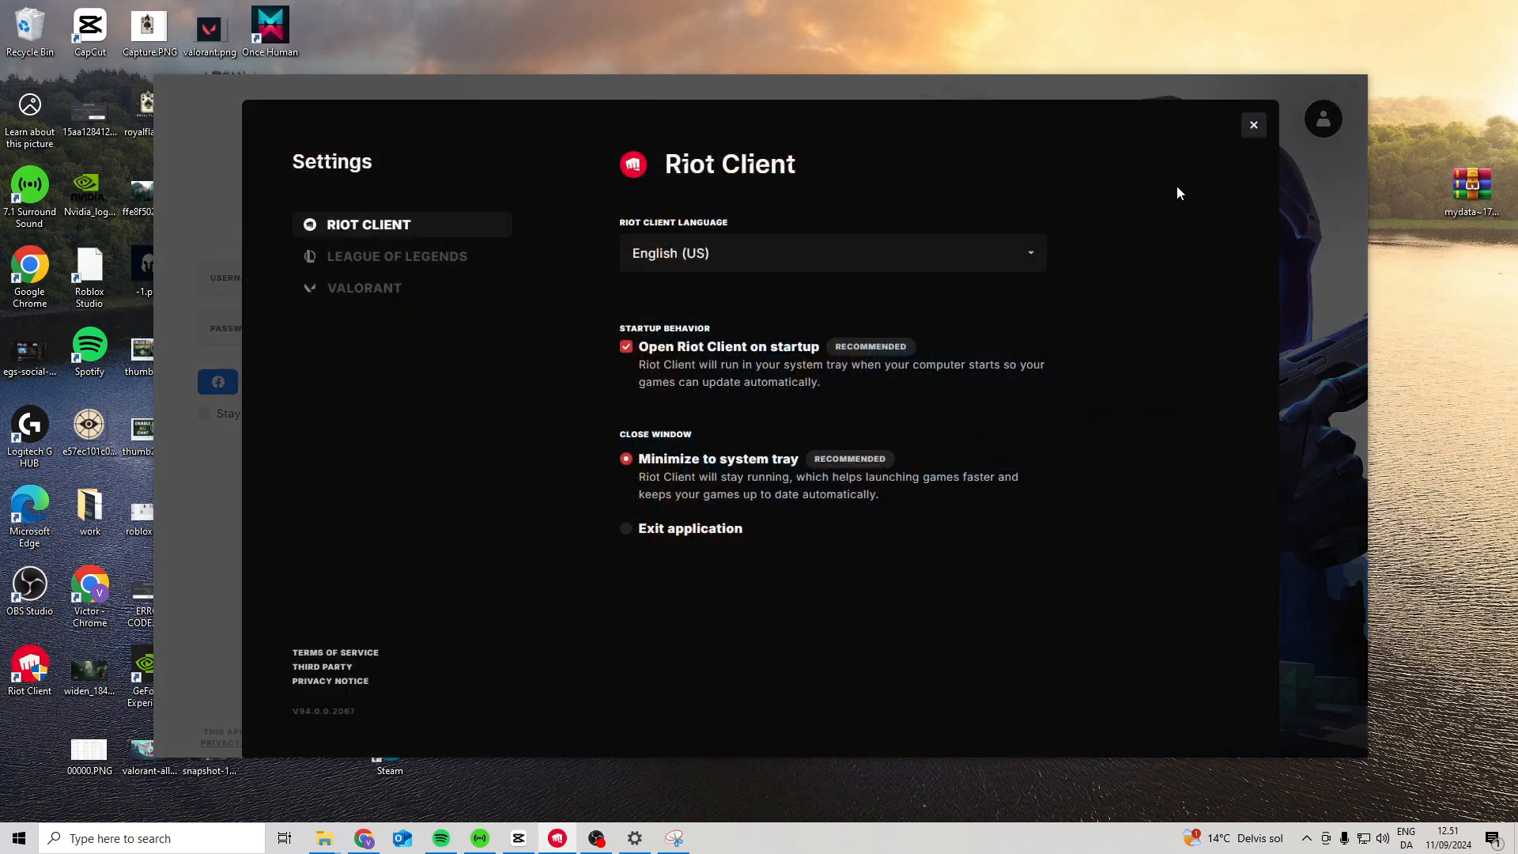
{"action": "left_click", "coordinate": [363, 288]}
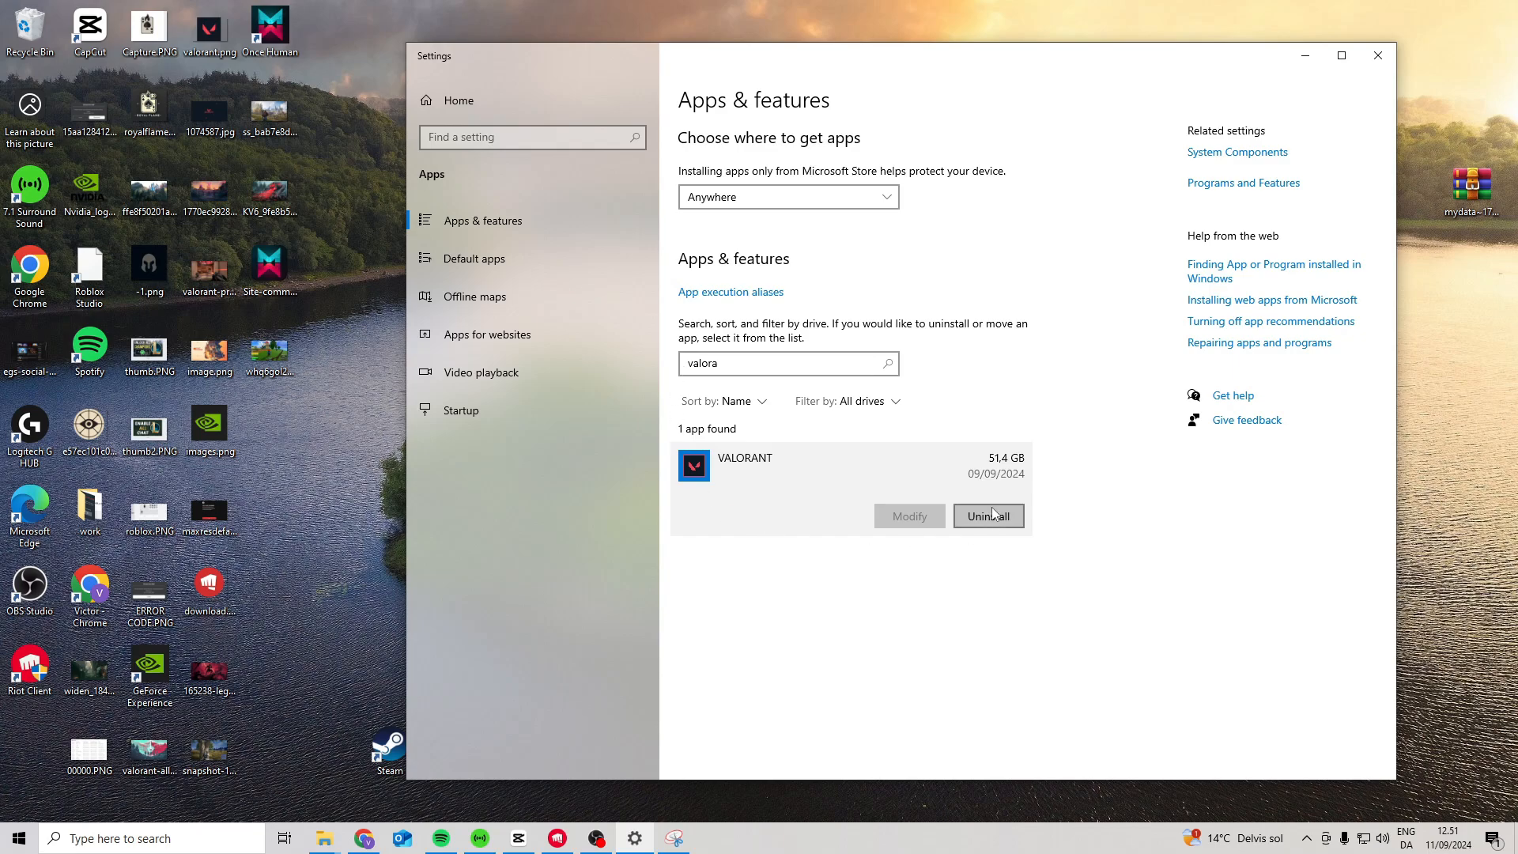
{"action": "mouse_move", "coordinate": [825, 512]}
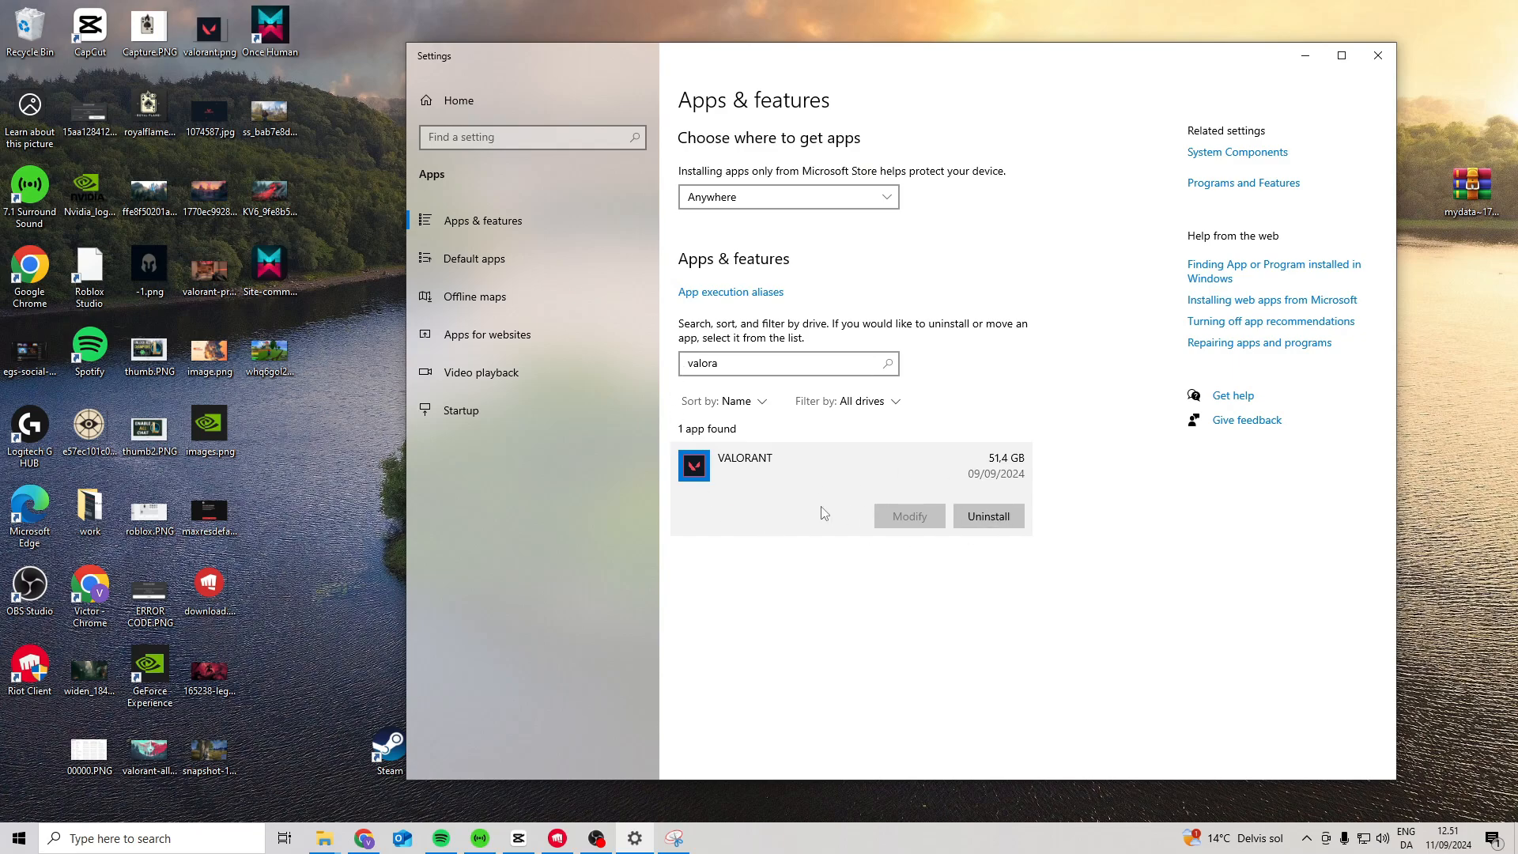
- Close Settings without uninstalling VALORANT, returning to the desktop
{"action": "left_click", "coordinate": [1379, 55]}
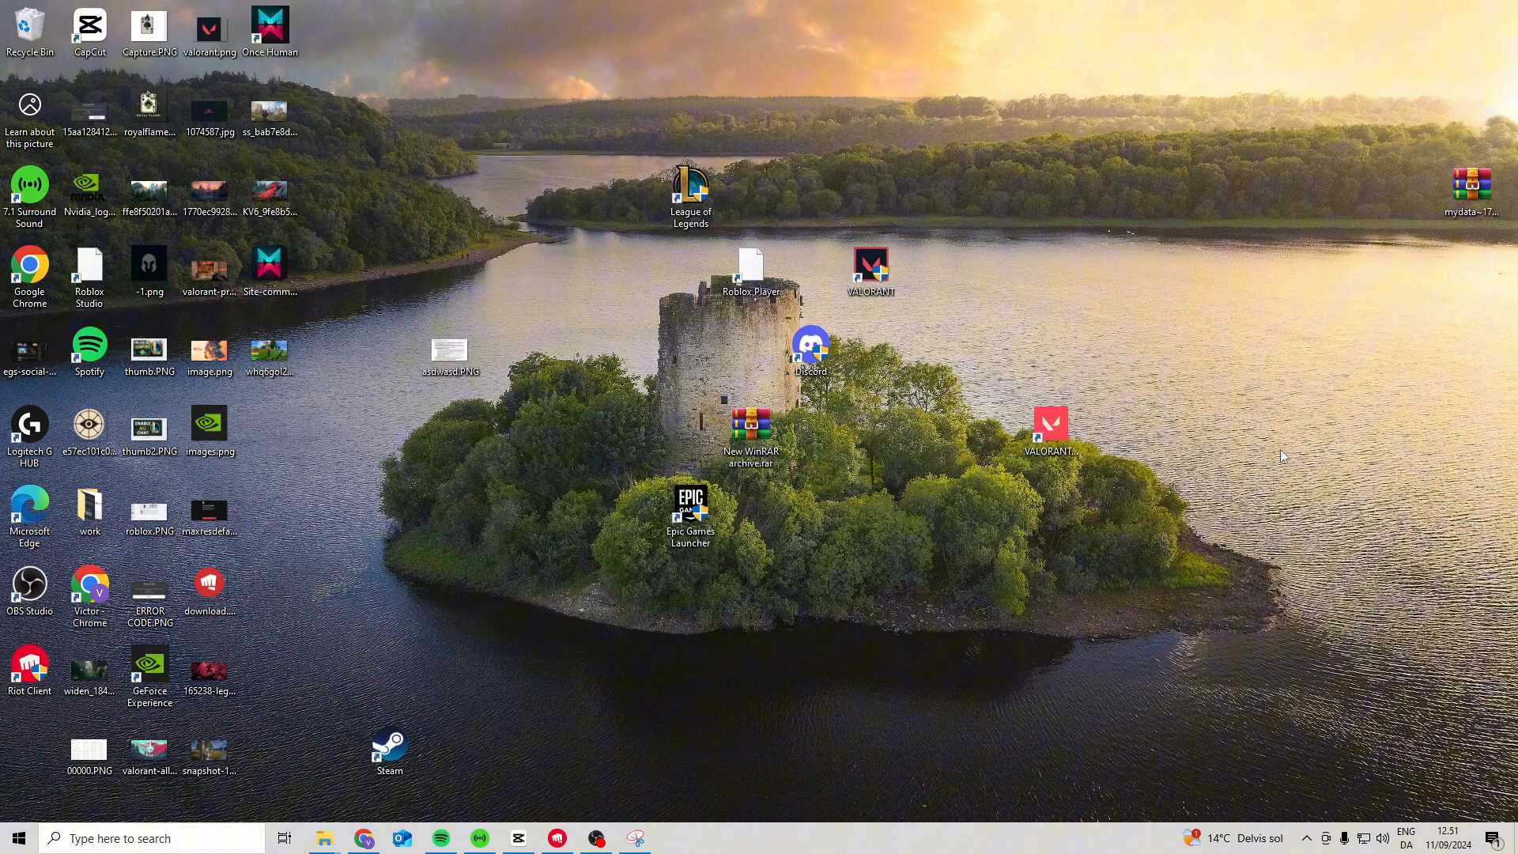